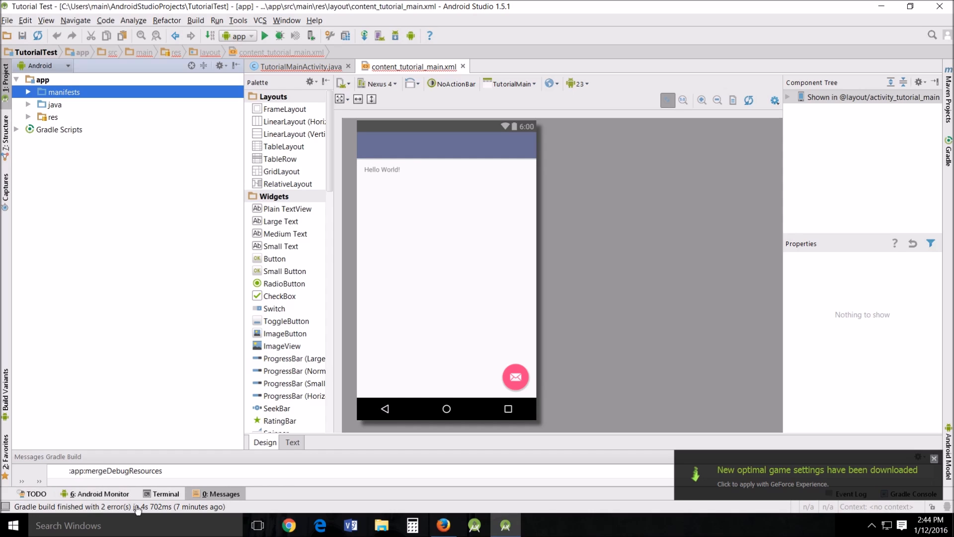
mouse_move(20, 509)
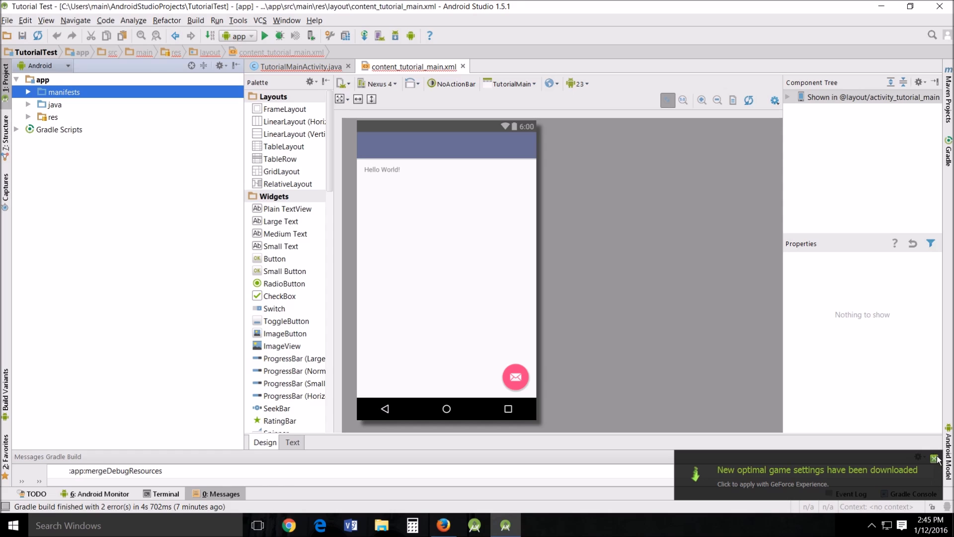
Dismiss the GeForce game-settings download notification covering the layout editor
click(920, 460)
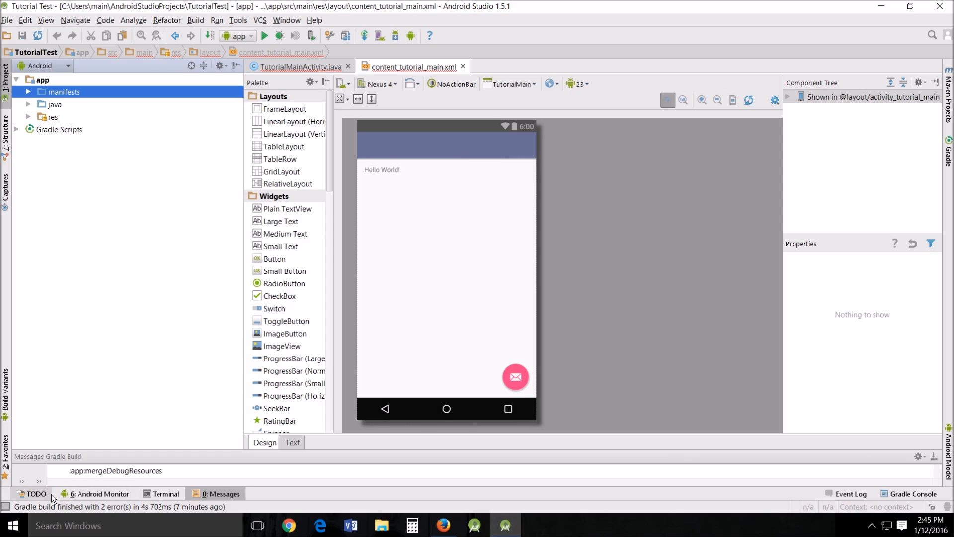
mouse_move(43, 497)
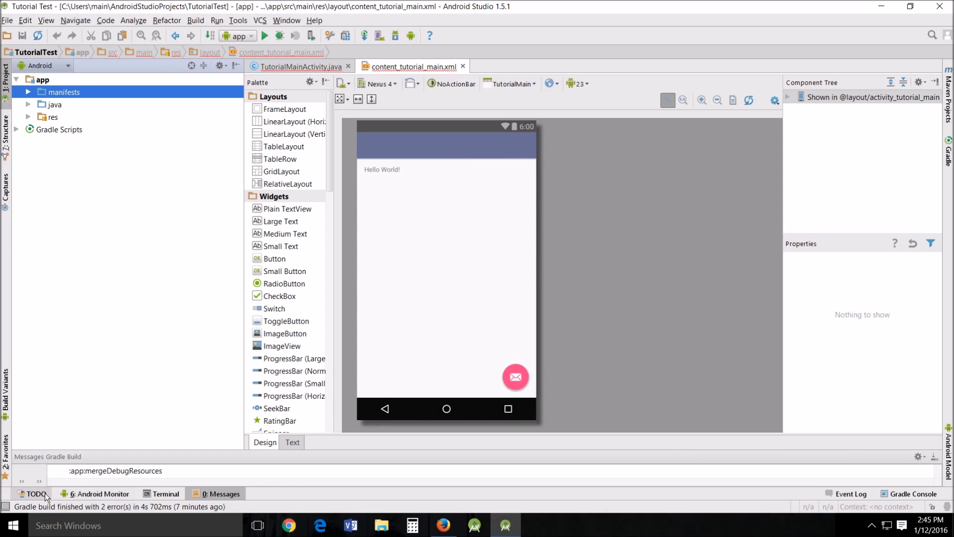
mouse_move(41, 501)
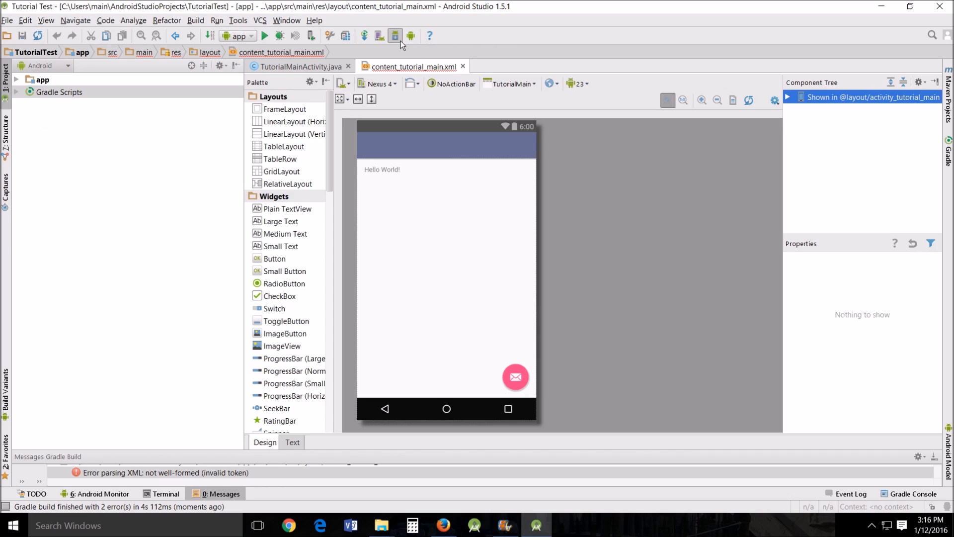
mouse_move(409, 38)
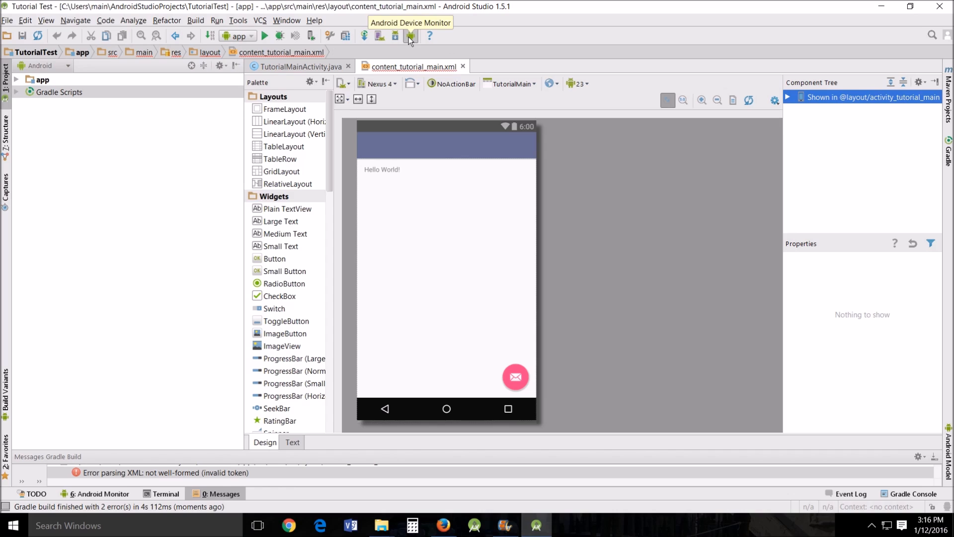
mouse_move(410, 36)
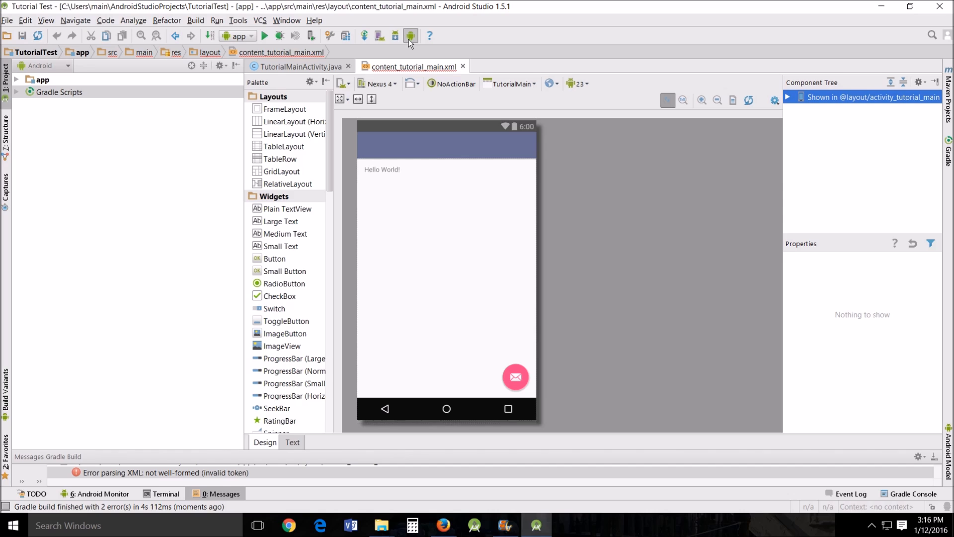
mouse_move(410, 36)
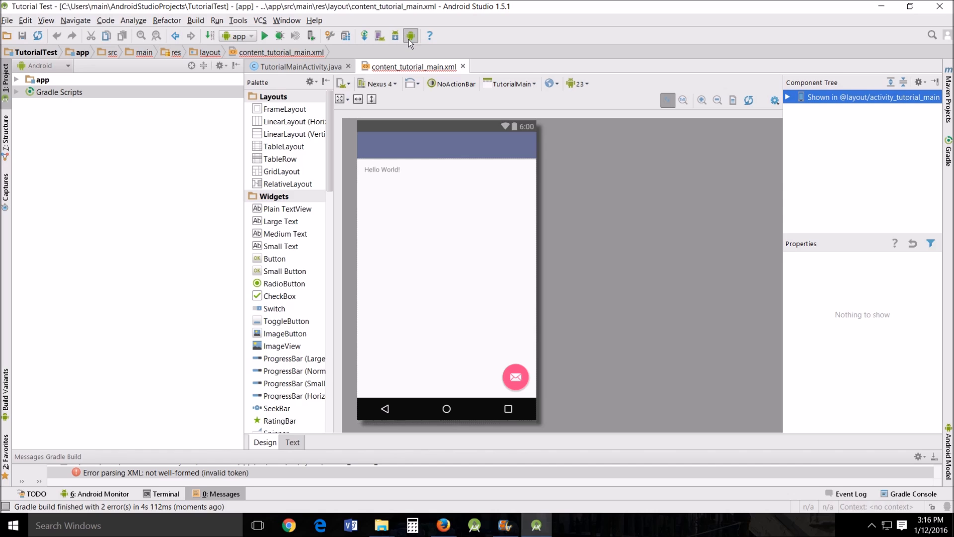
mouse_move(409, 35)
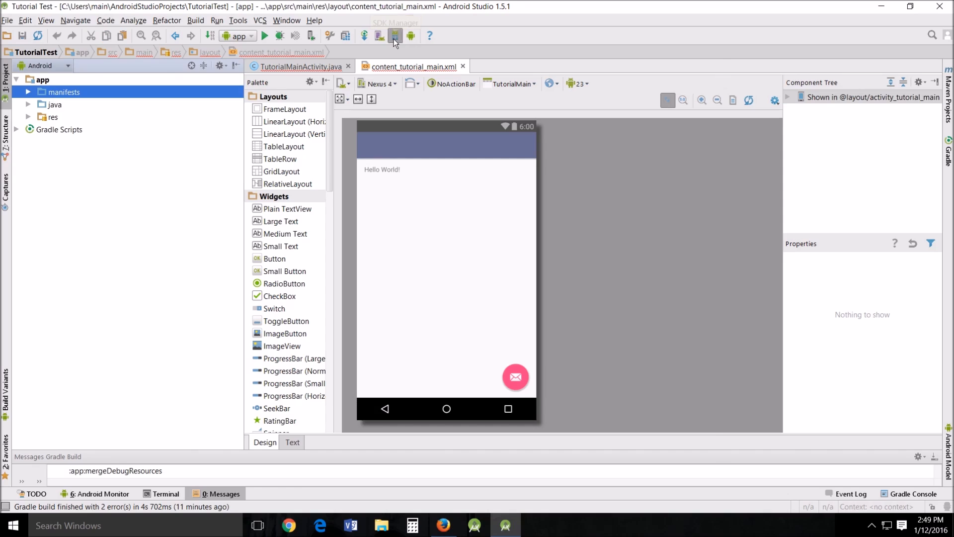
click(393, 35)
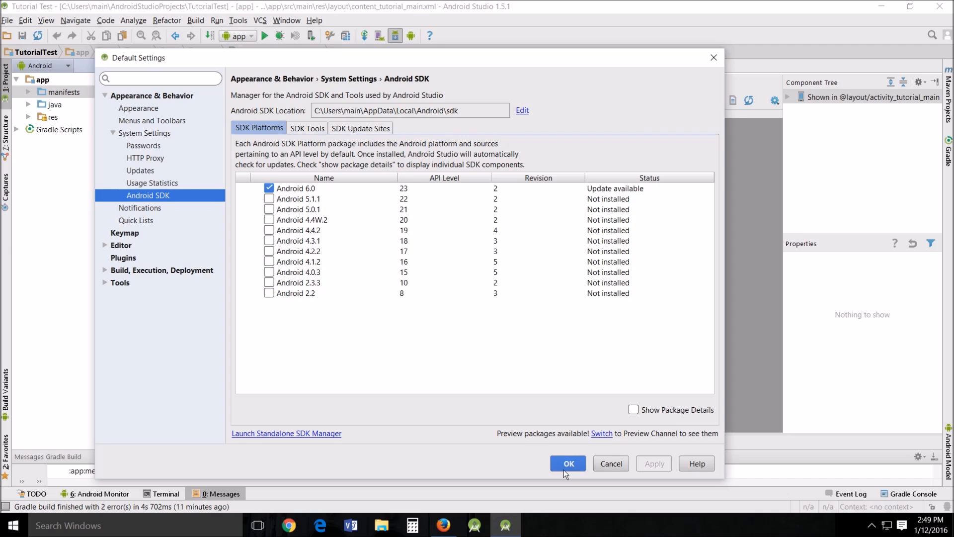
click(568, 464)
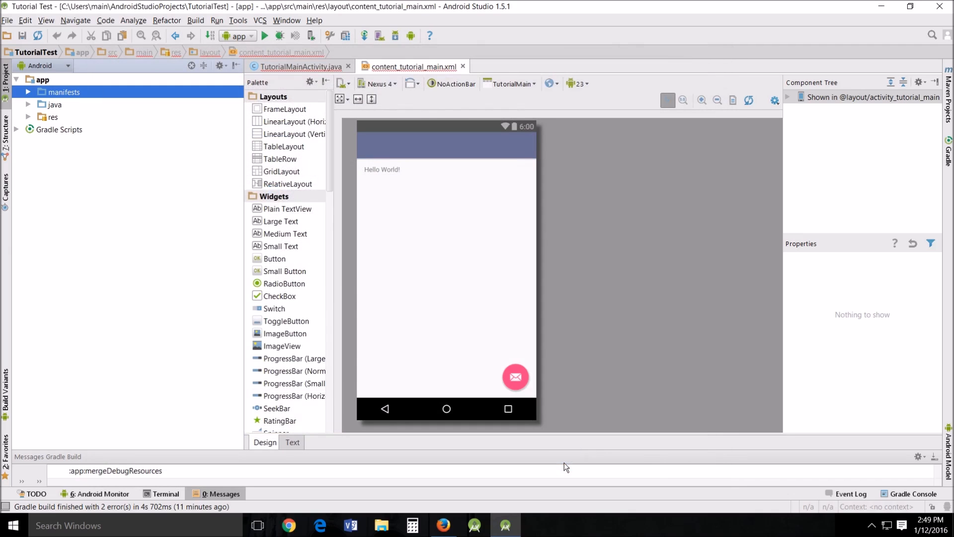
mouse_move(363, 270)
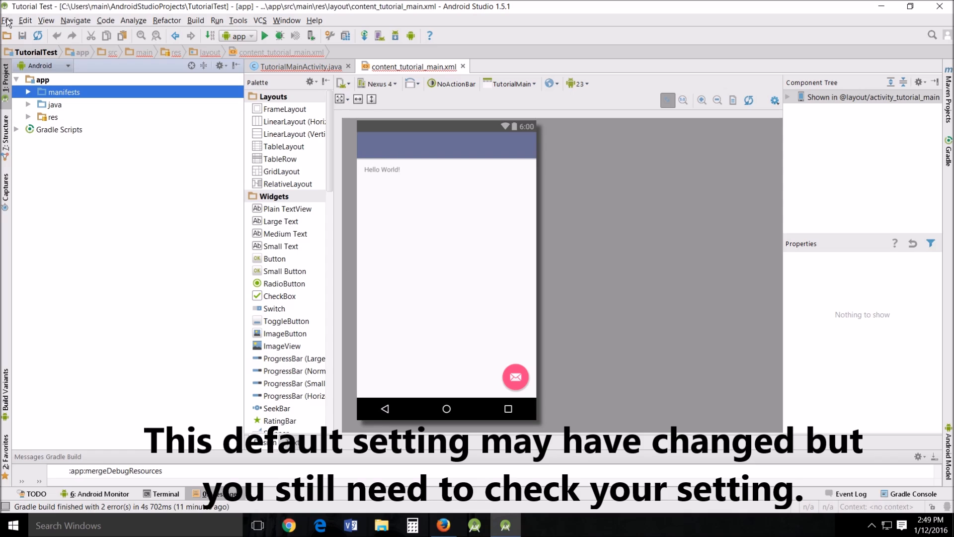
click(7, 20)
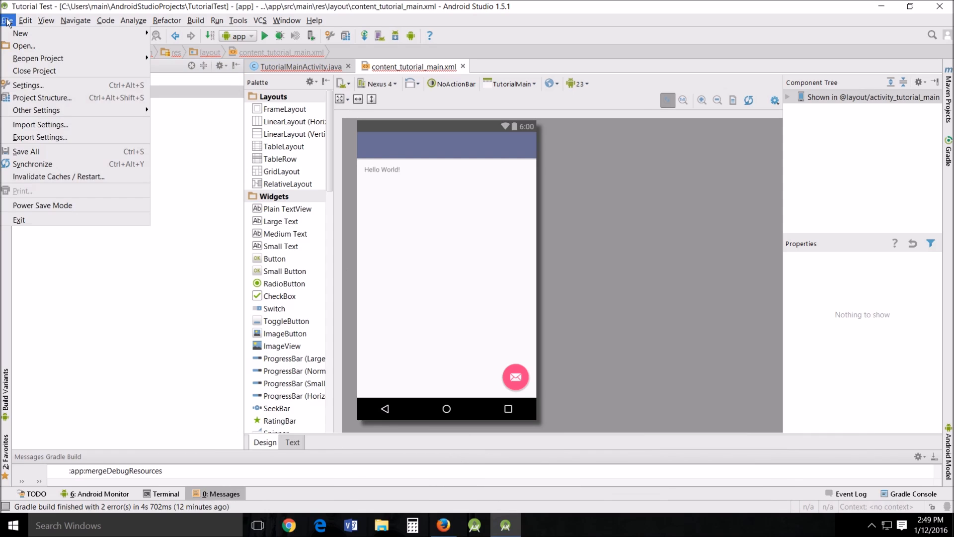
mouse_move(30, 85)
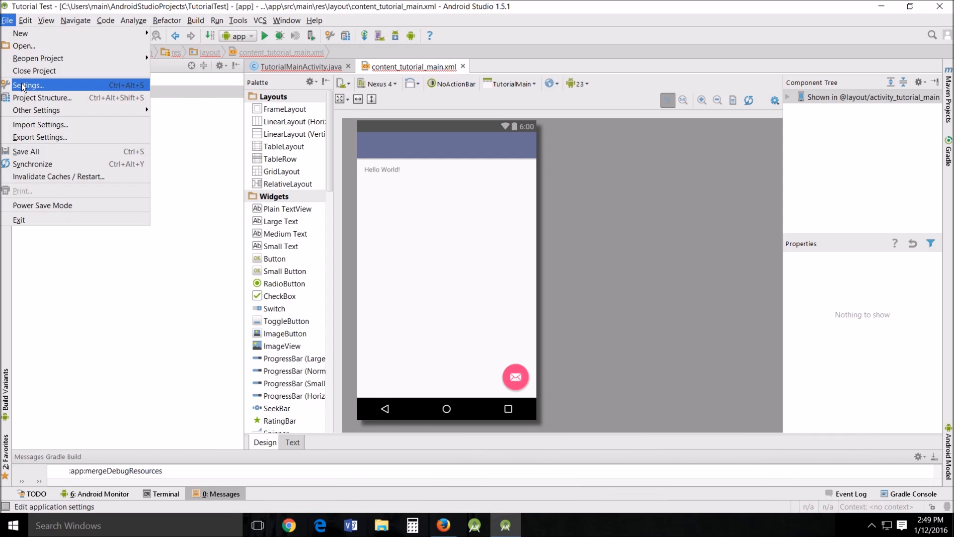
click(30, 85)
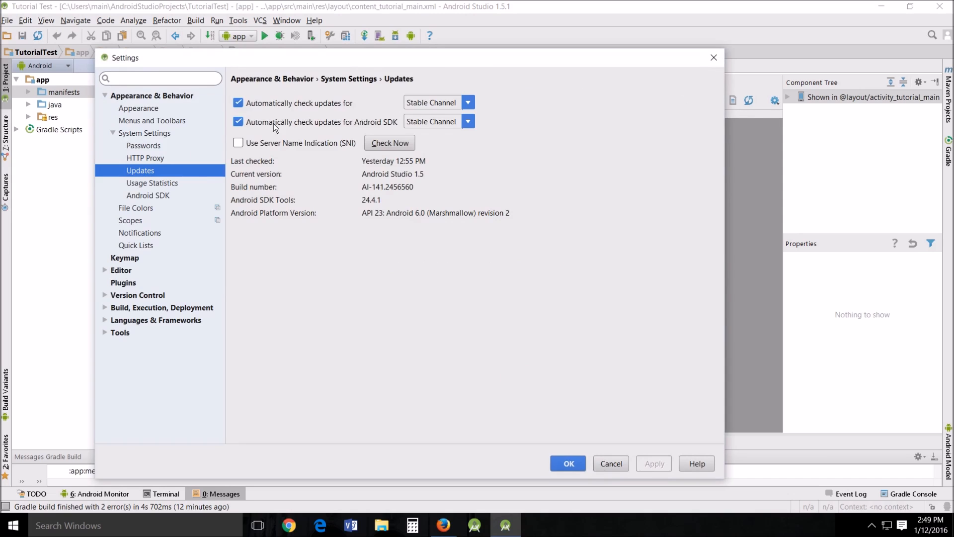
mouse_move(338, 126)
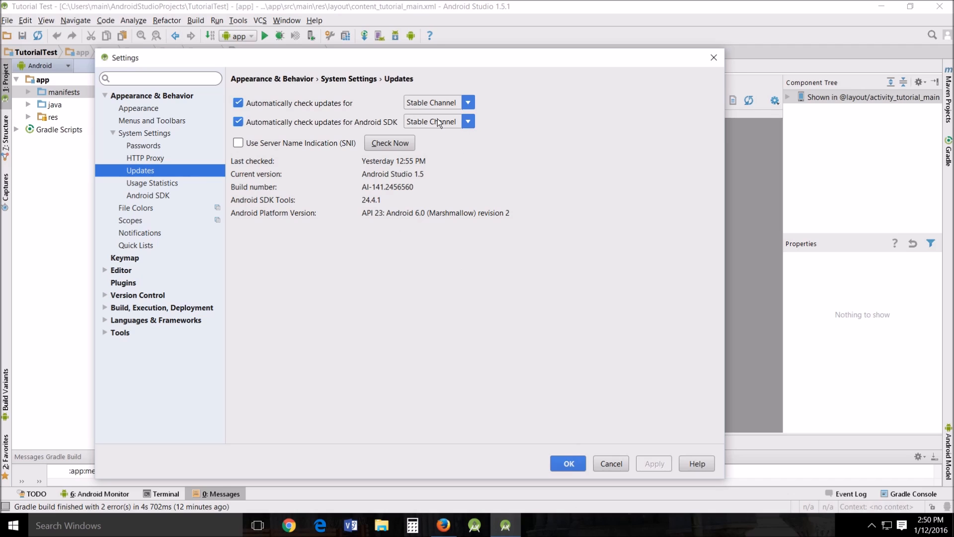
click(567, 463)
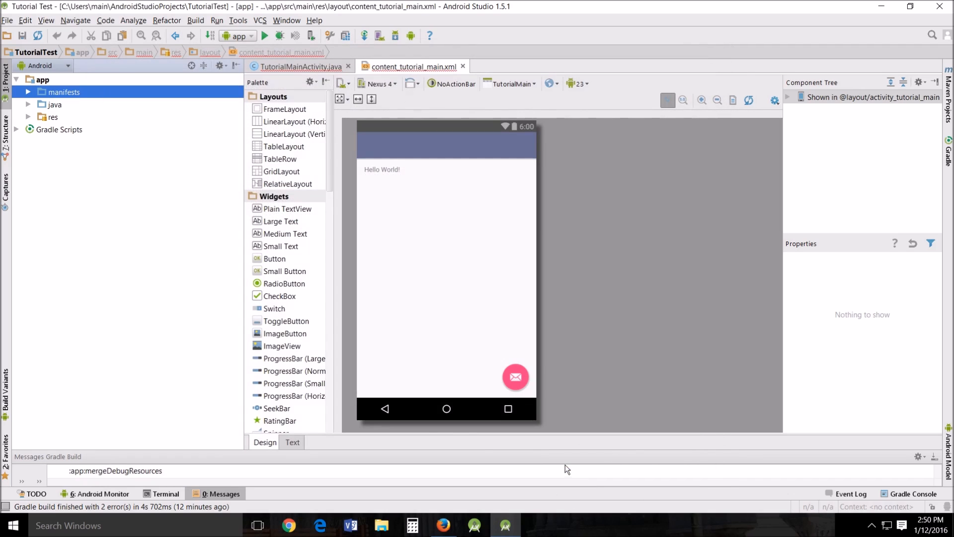
mouse_move(193, 297)
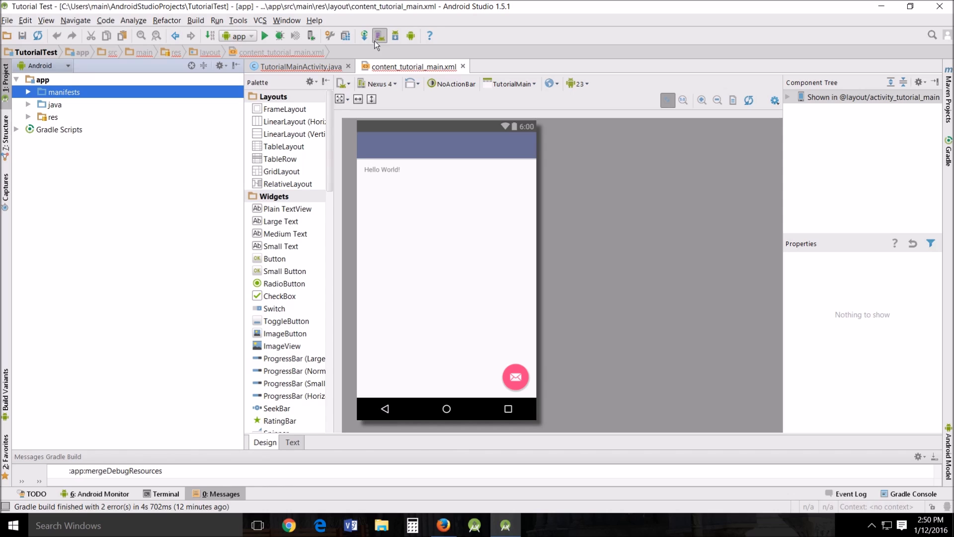
mouse_move(380, 36)
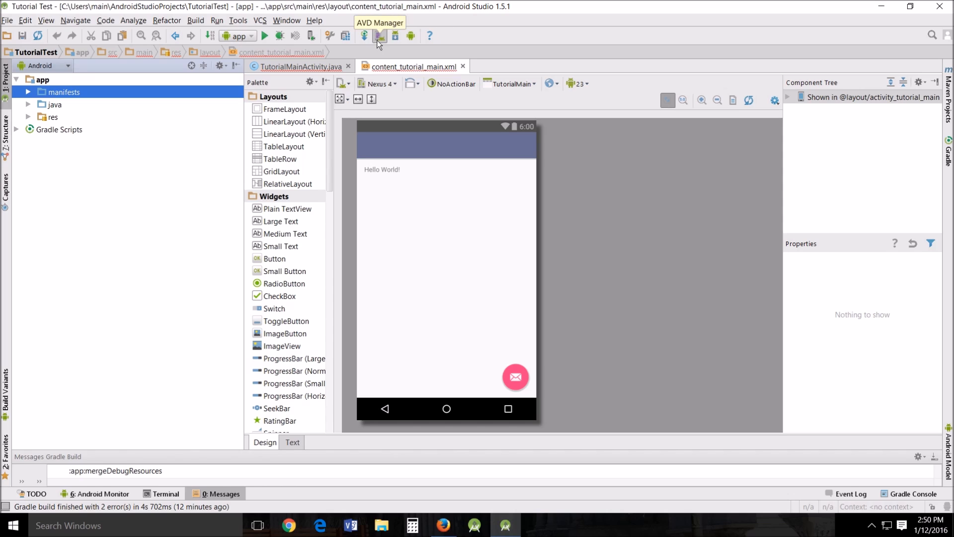
View the AVD Manager listing the Nexus 5 API 23 x86 emulator, then close it
click(379, 36)
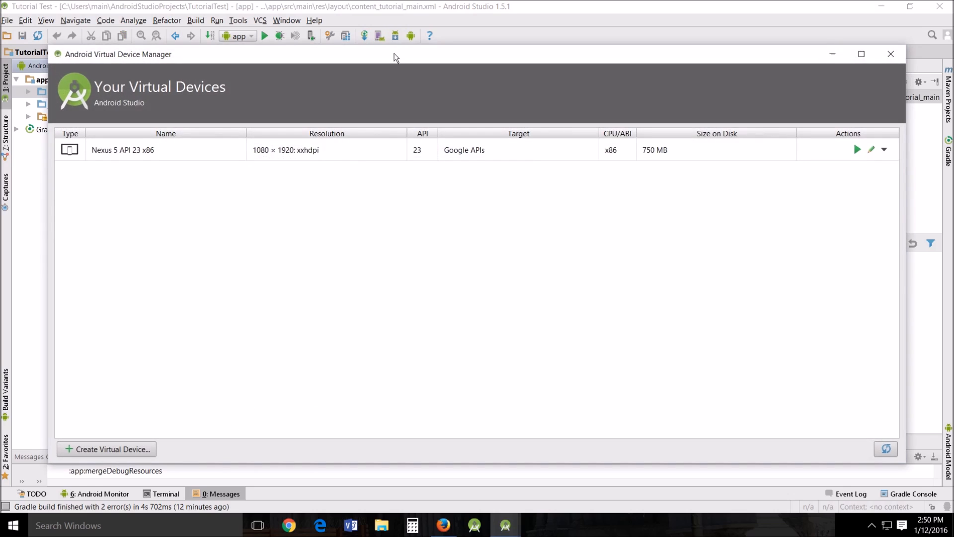
mouse_move(572, 147)
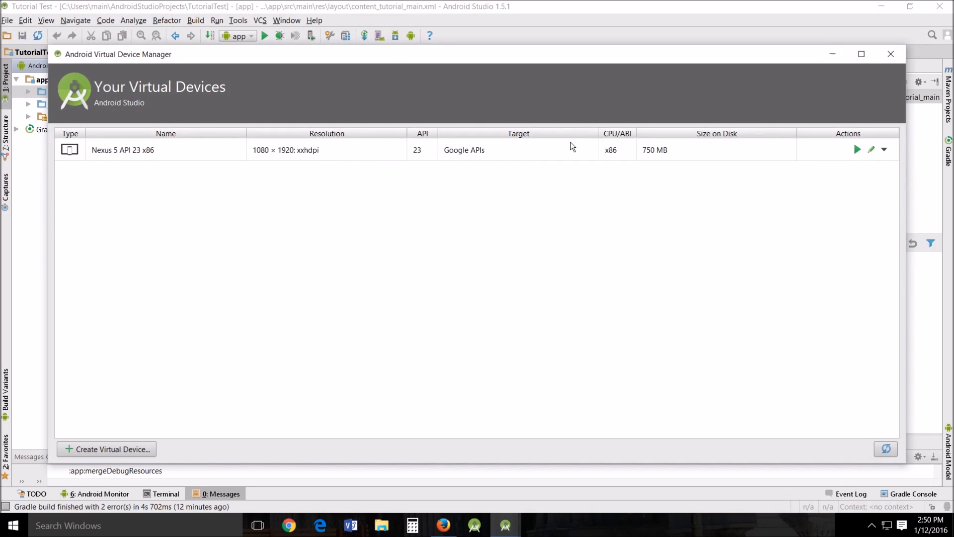
mouse_move(105, 440)
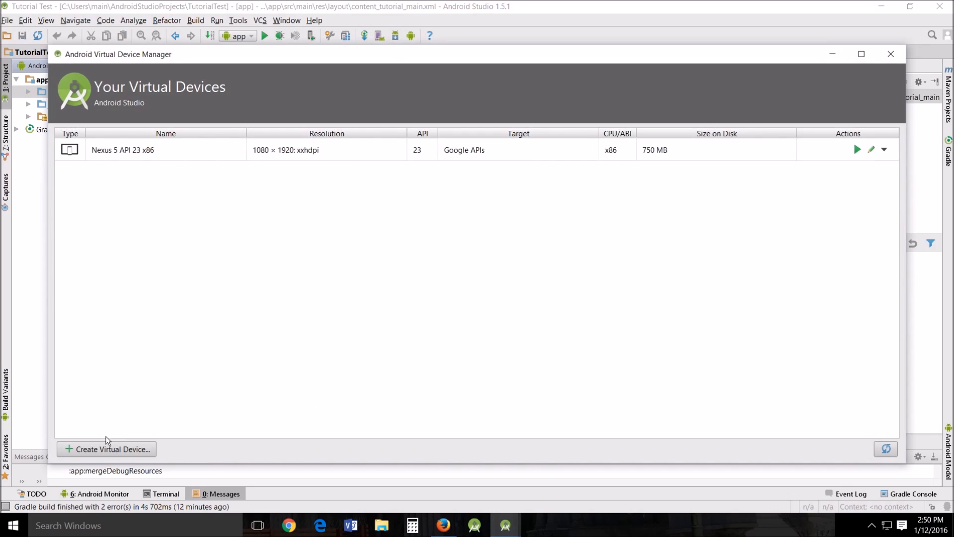
mouse_move(110, 459)
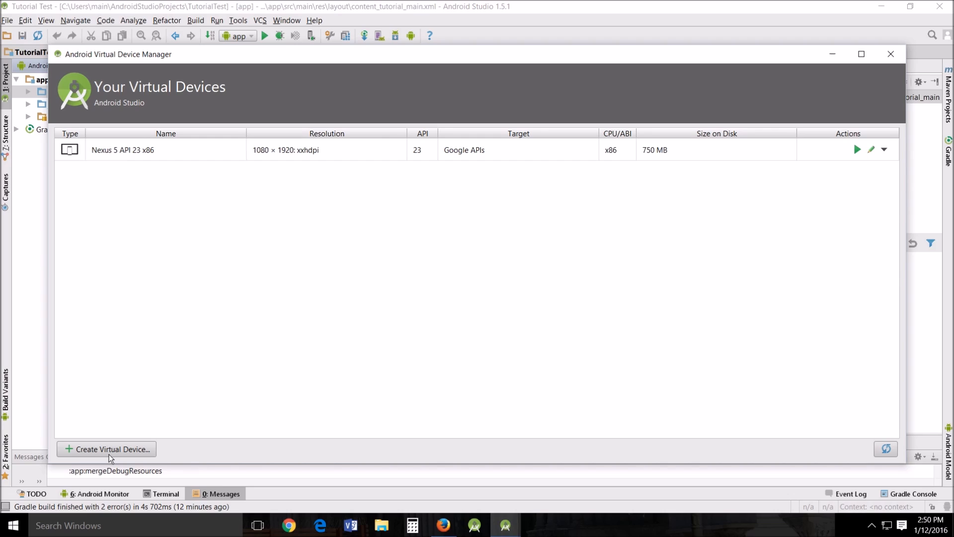
mouse_move(105, 463)
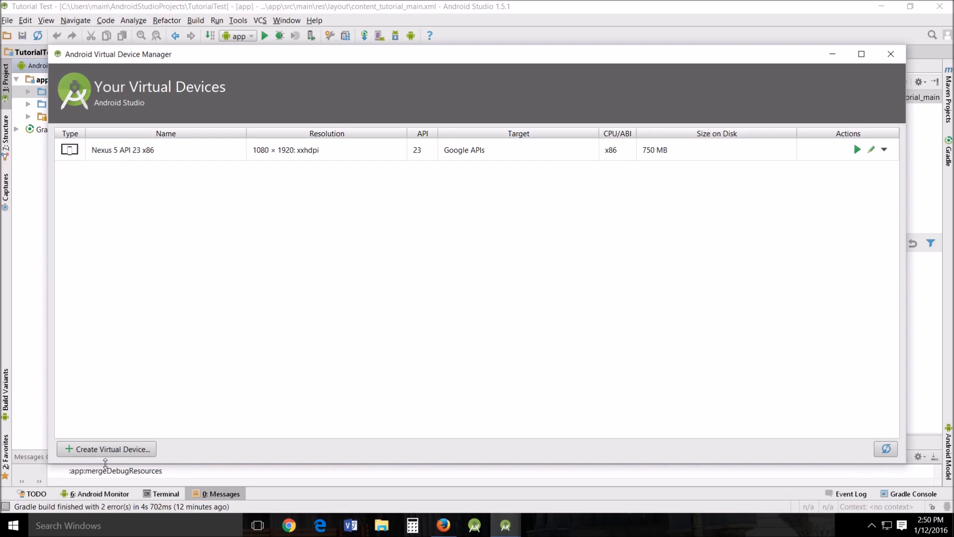
mouse_move(888, 54)
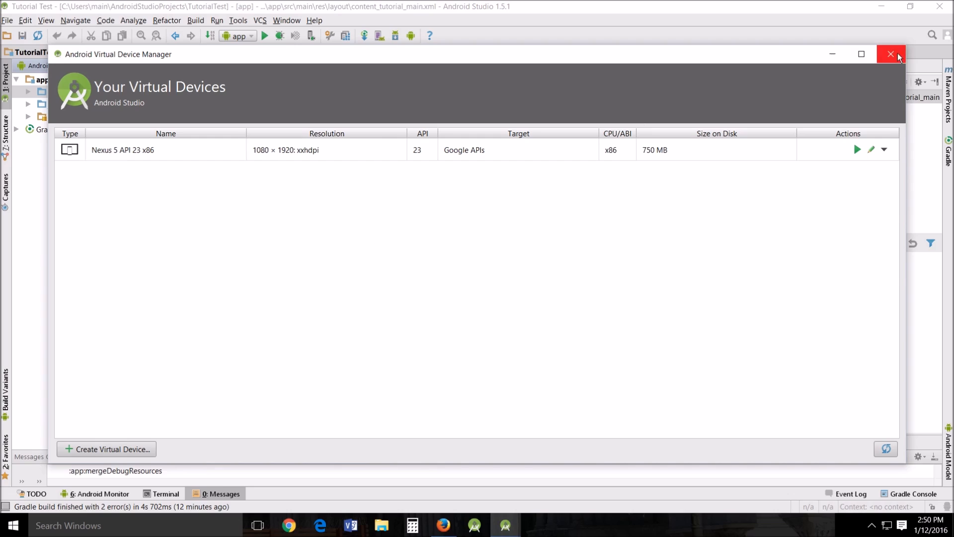
mouse_move(888, 54)
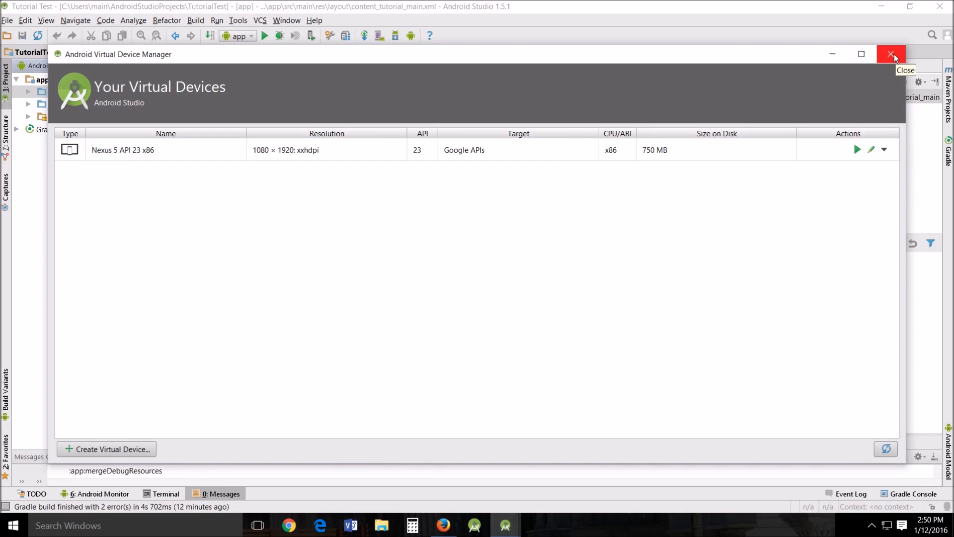
click(889, 54)
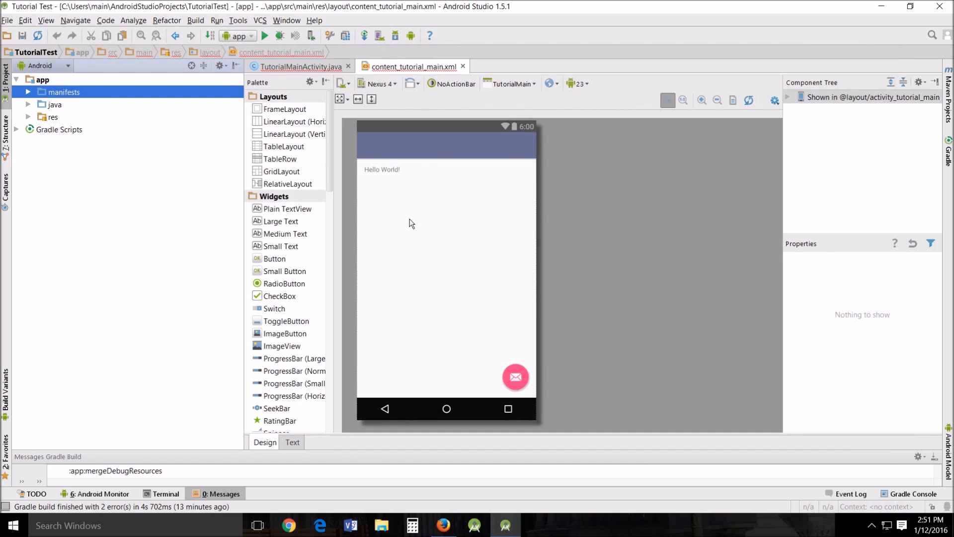
mouse_move(158, 337)
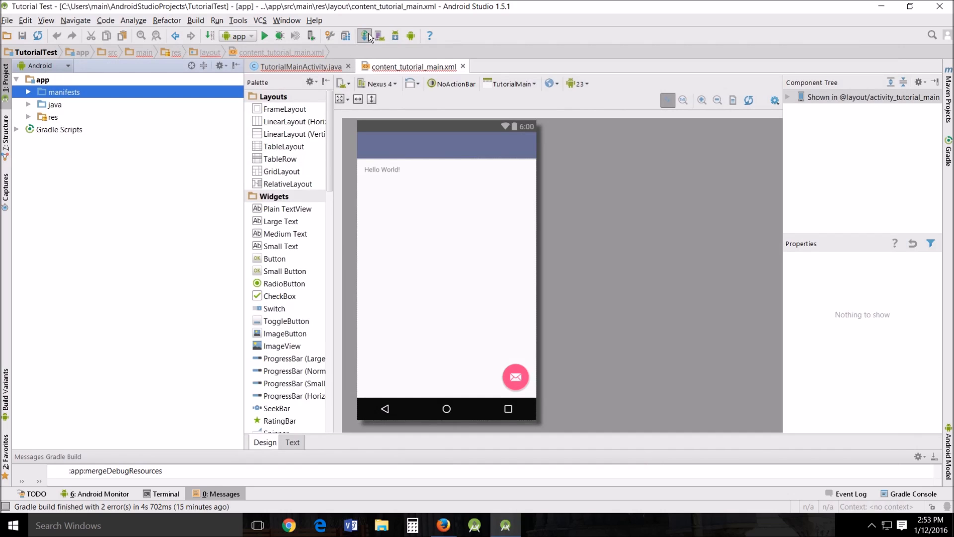
mouse_move(364, 36)
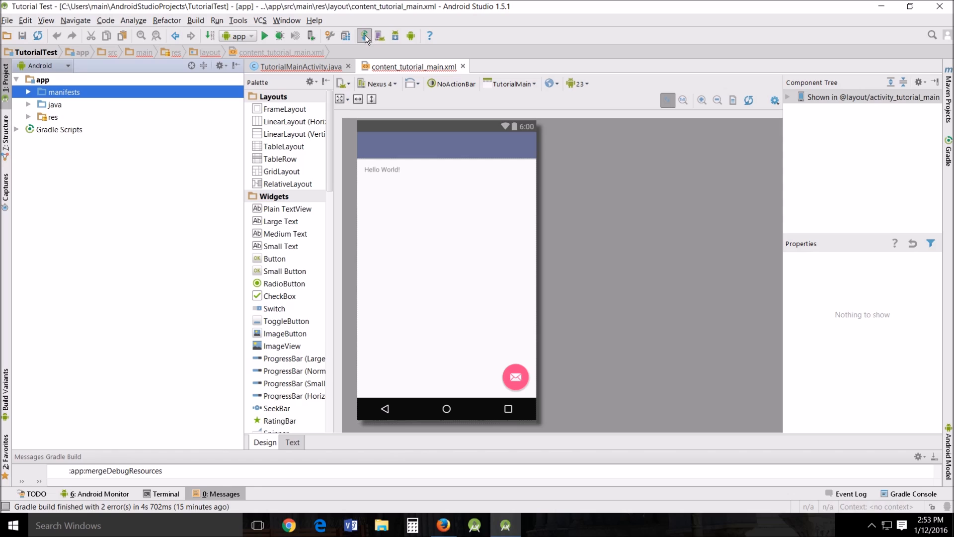
mouse_move(365, 36)
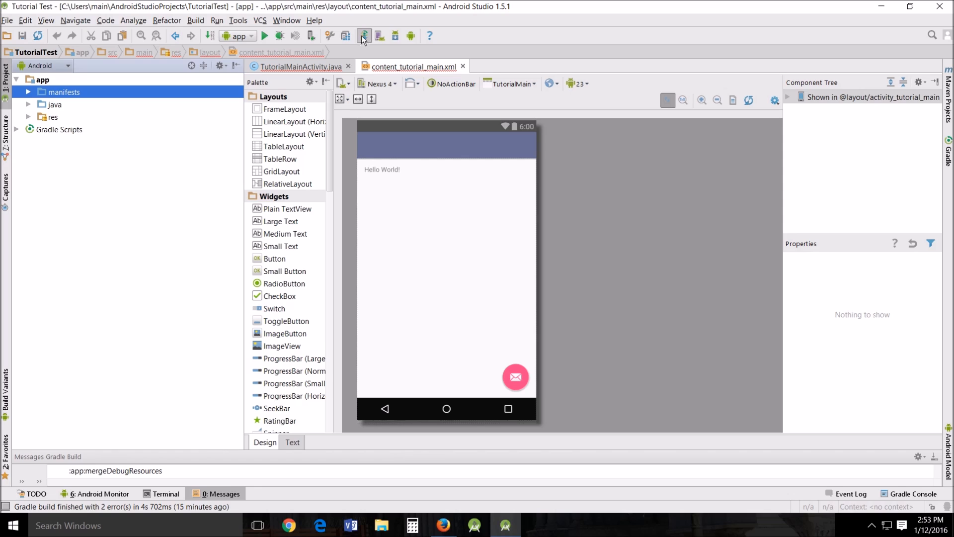
mouse_move(346, 36)
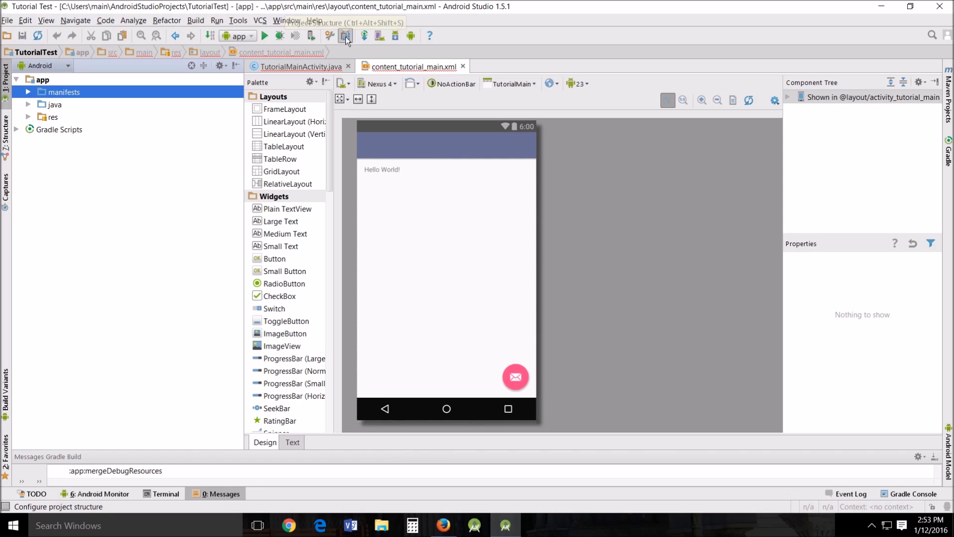
Browse Project Structure: app module Flavors and Properties, project Gradle versions, app module settings
click(346, 36)
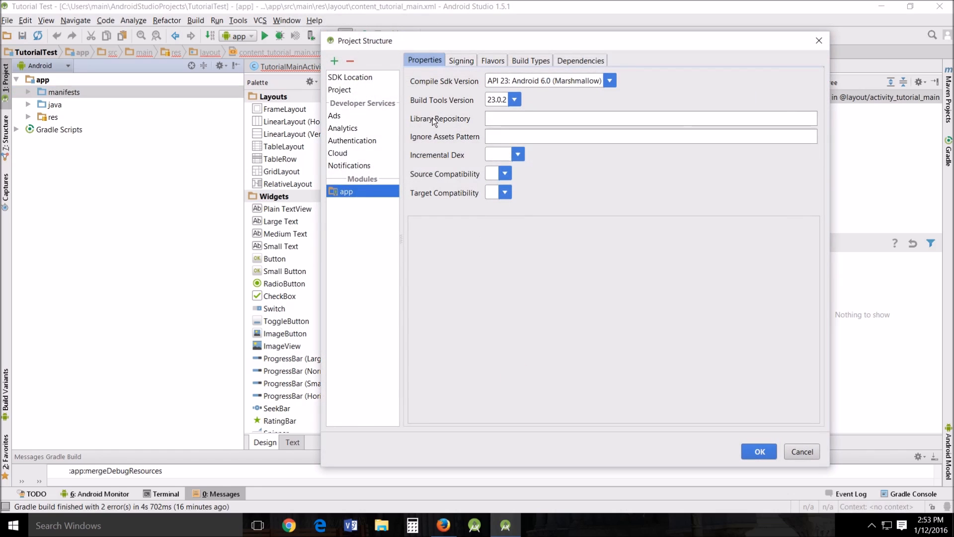
click(493, 60)
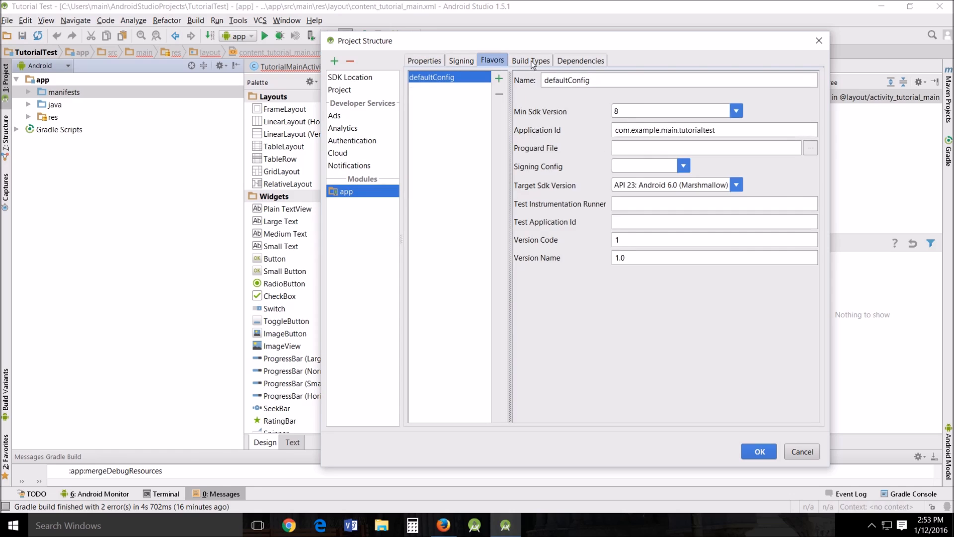
click(424, 60)
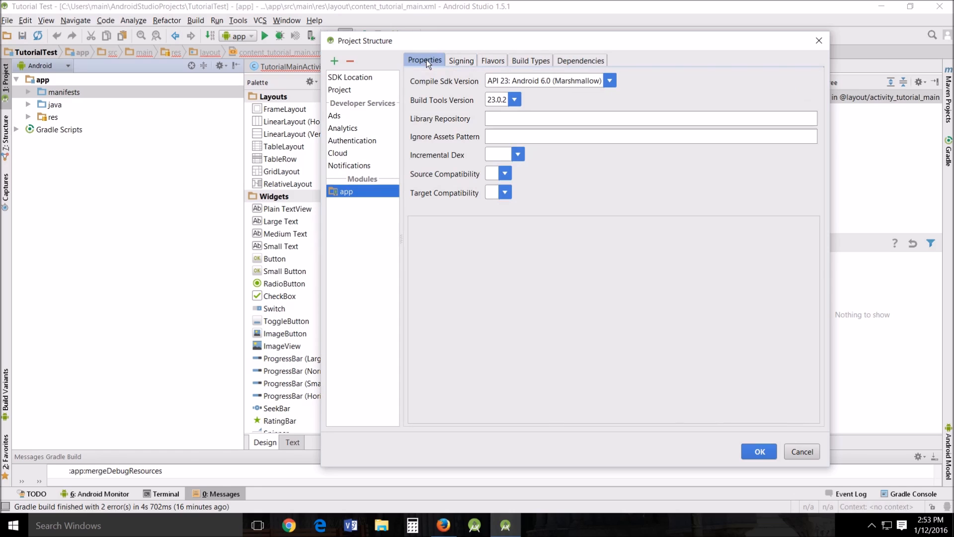
click(339, 89)
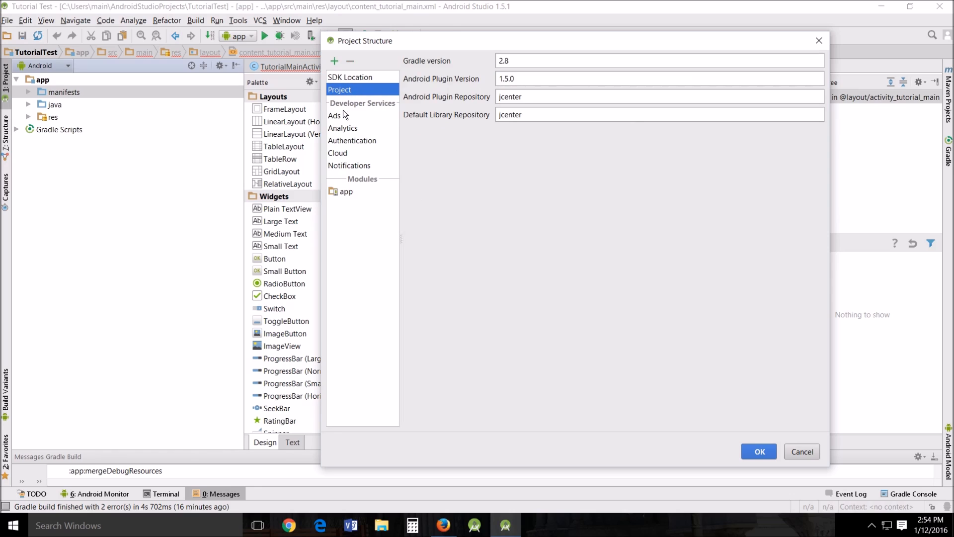
mouse_move(348, 193)
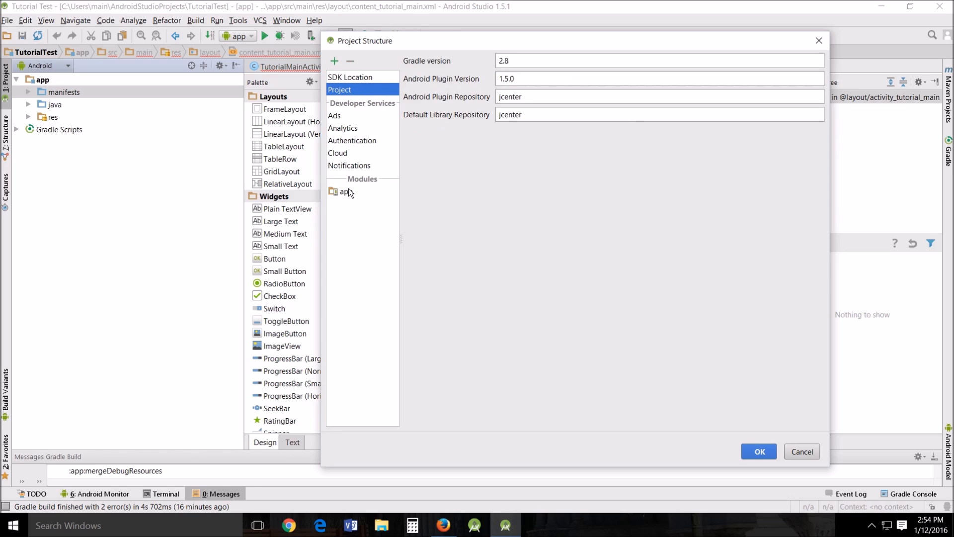
mouse_move(352, 193)
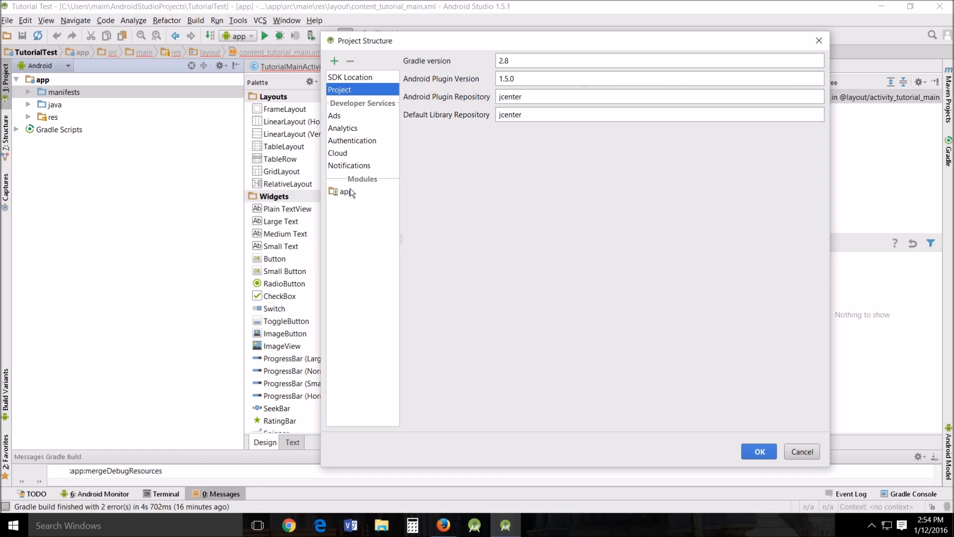
click(346, 192)
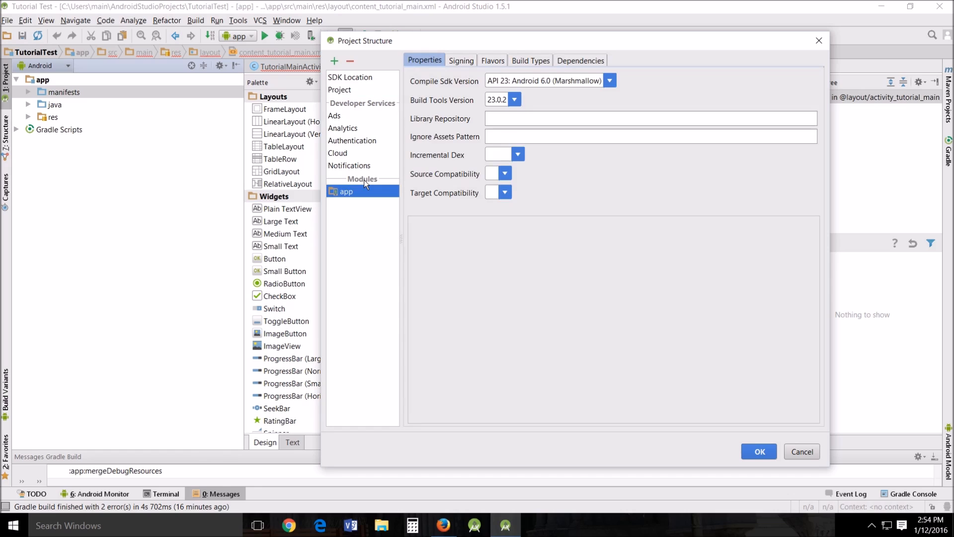
mouse_move(346, 125)
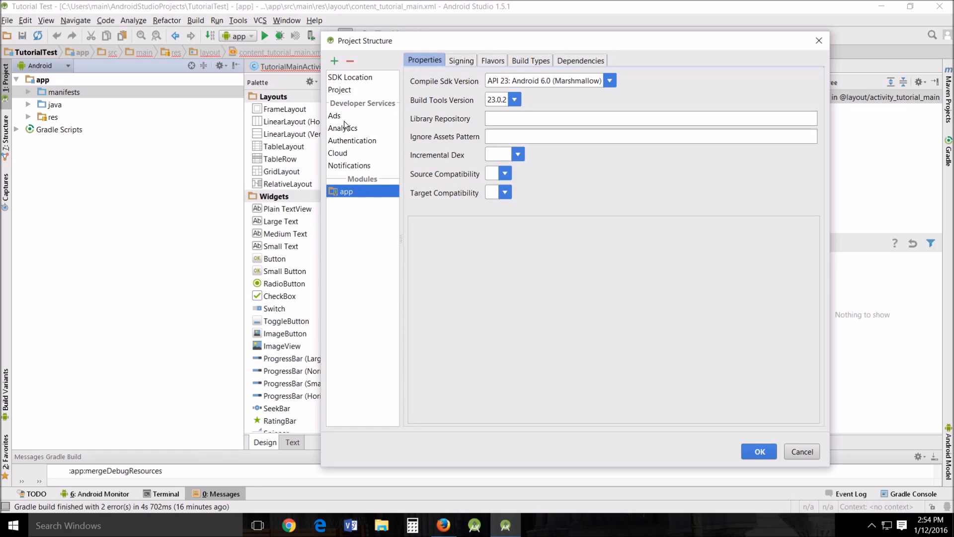
Review Ads, Authentication and Cloud developer services, then show the SDK and JDK locations
click(344, 128)
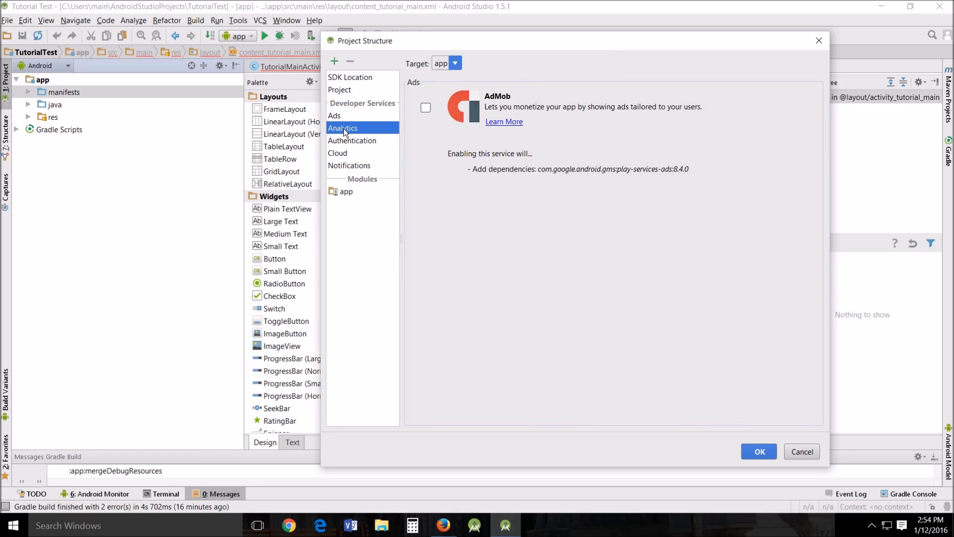
click(351, 141)
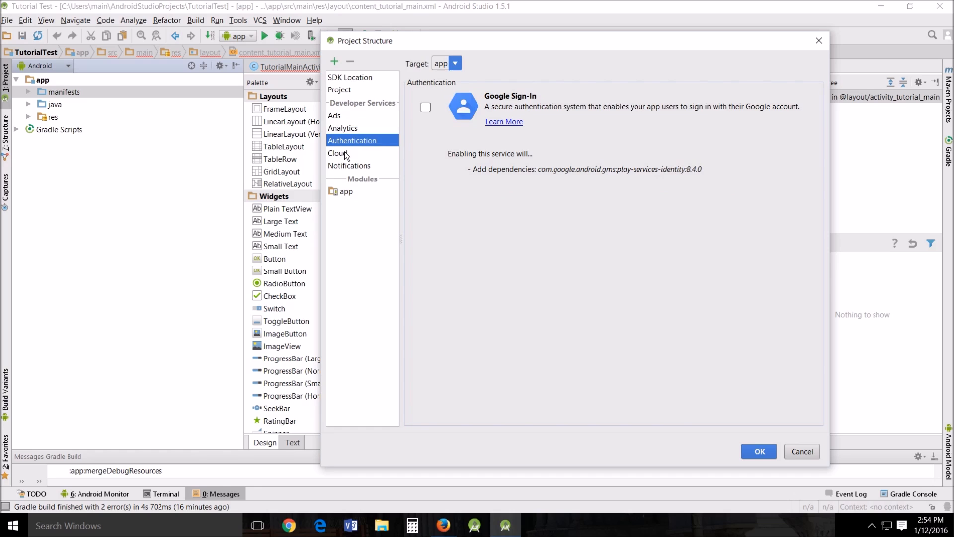
click(350, 165)
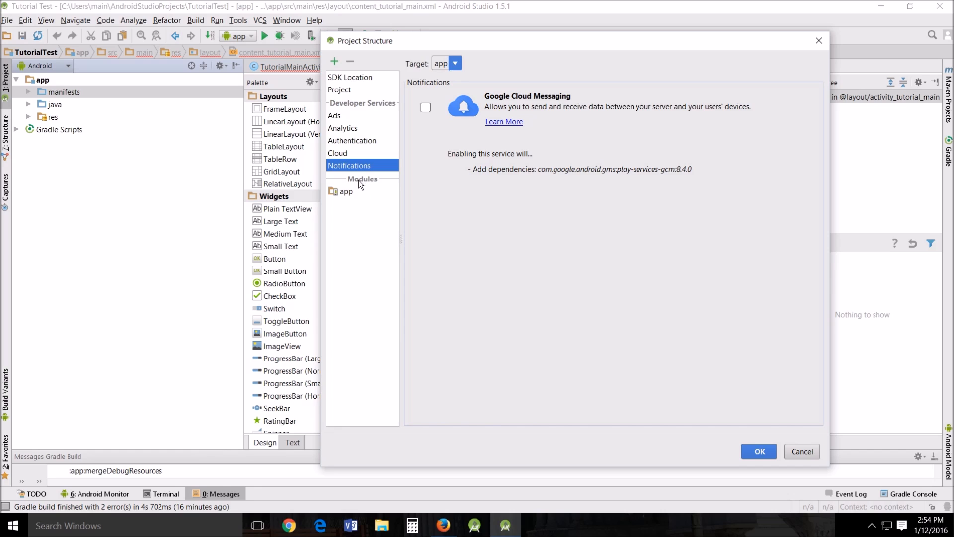
click(346, 191)
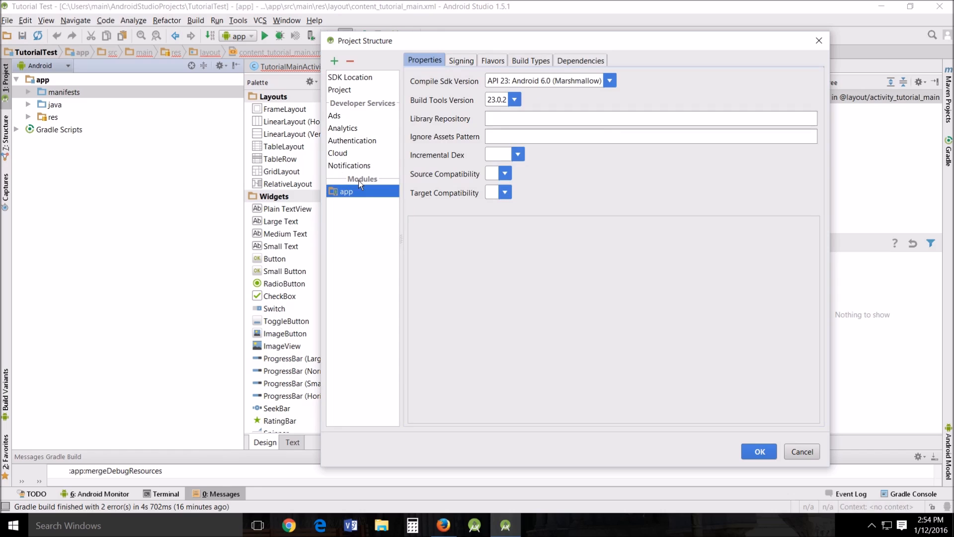
mouse_move(344, 97)
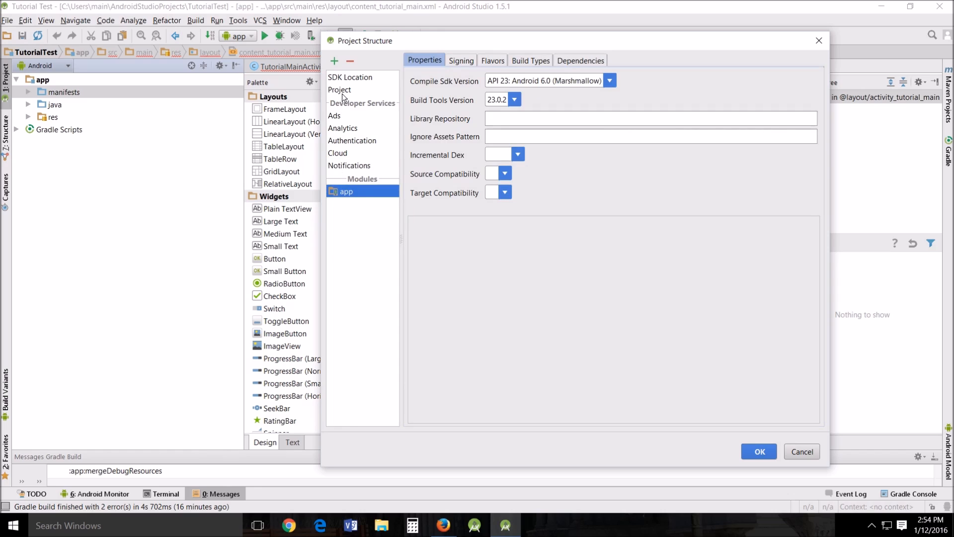
mouse_move(754, 426)
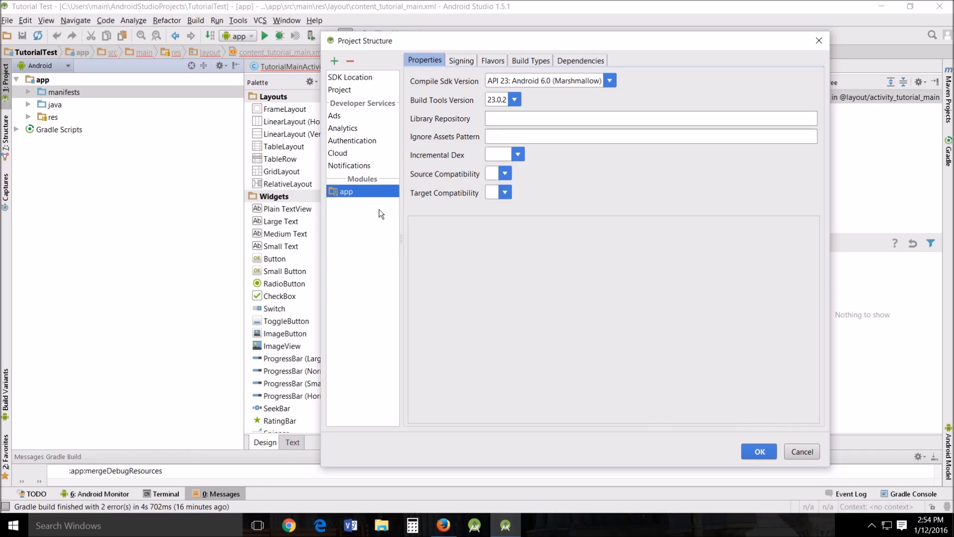
click(350, 78)
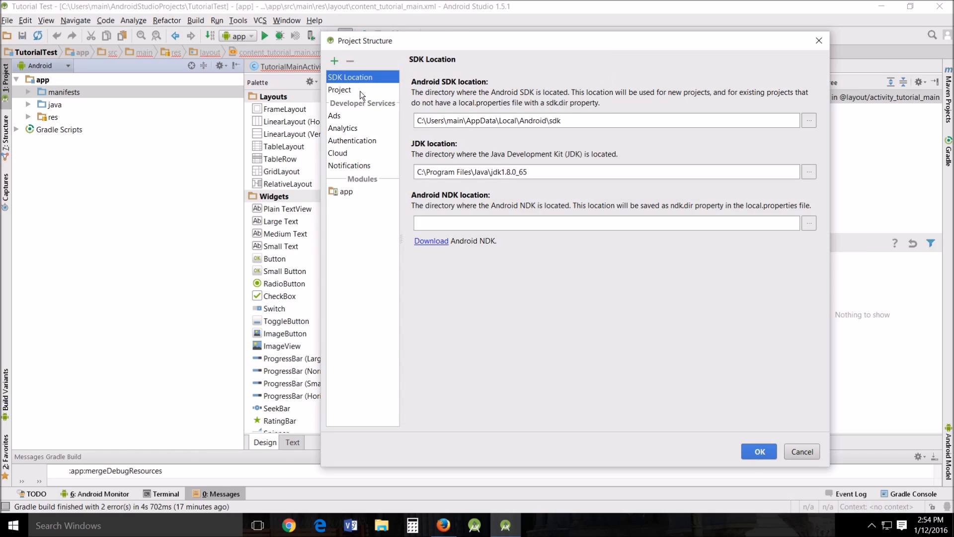
mouse_move(779, 465)
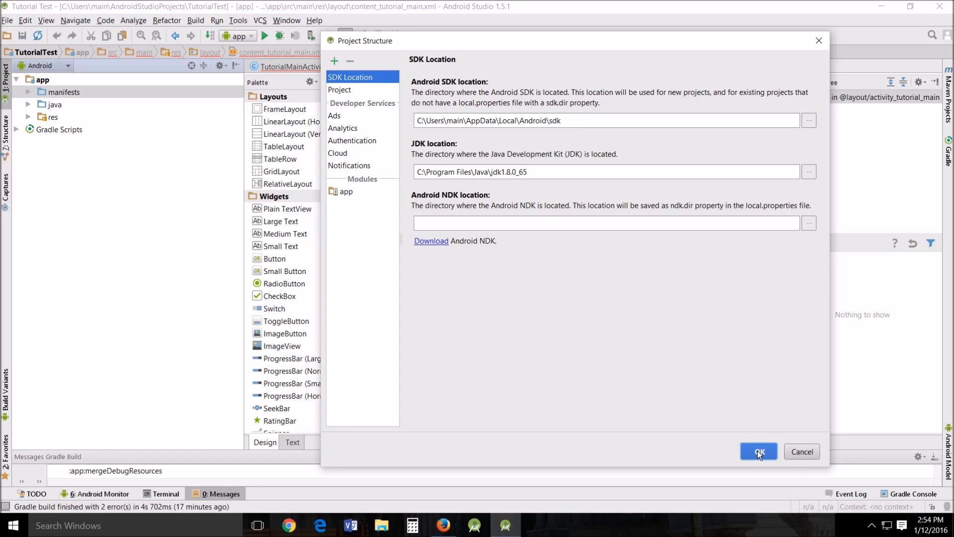
click(760, 451)
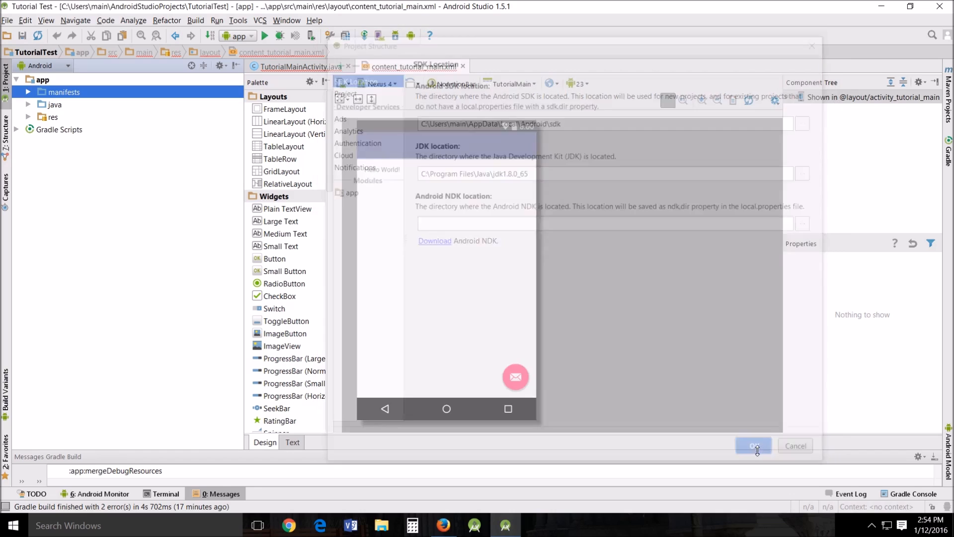
click(753, 446)
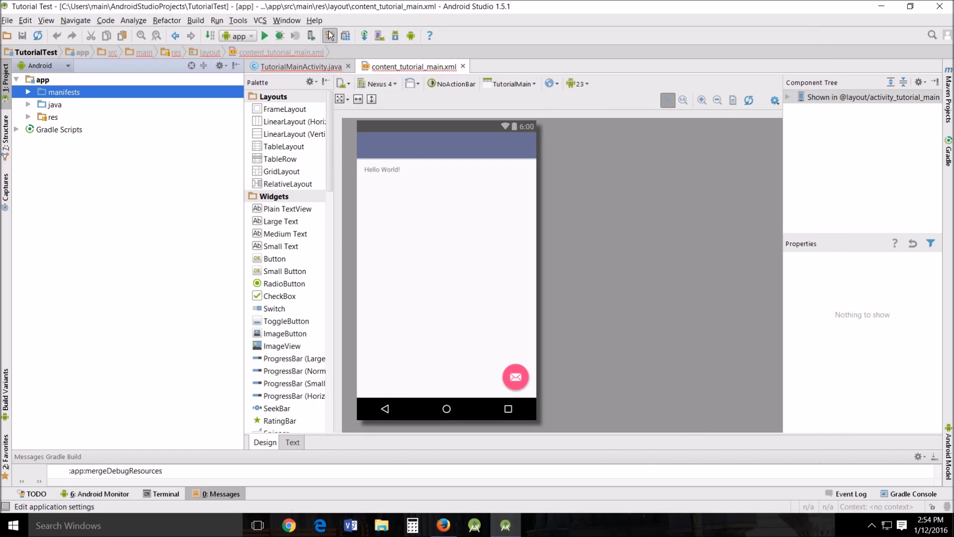
mouse_move(329, 36)
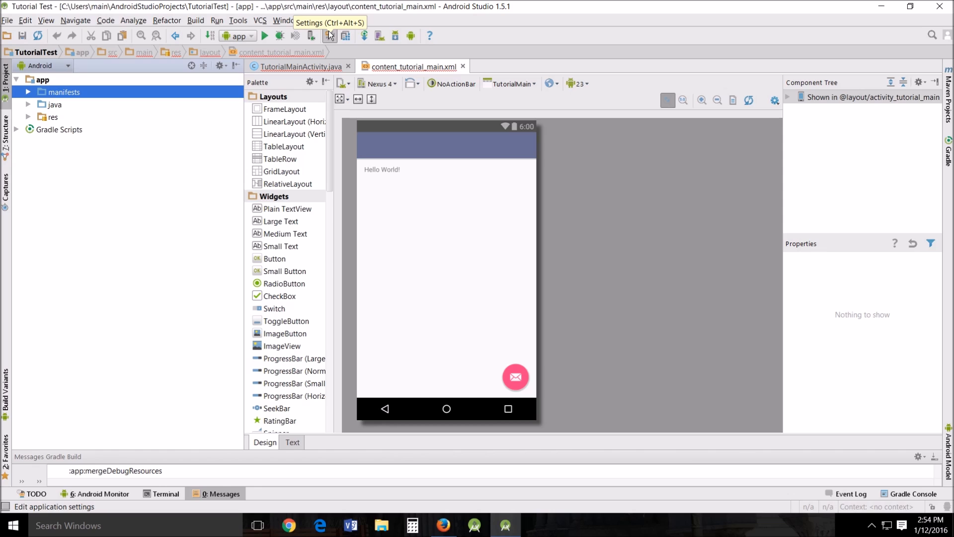
click(329, 35)
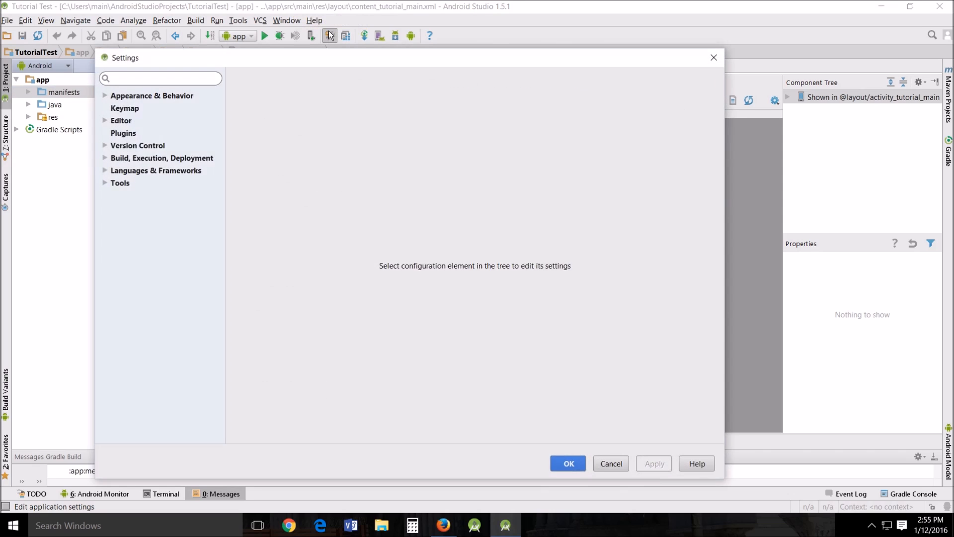
click(151, 96)
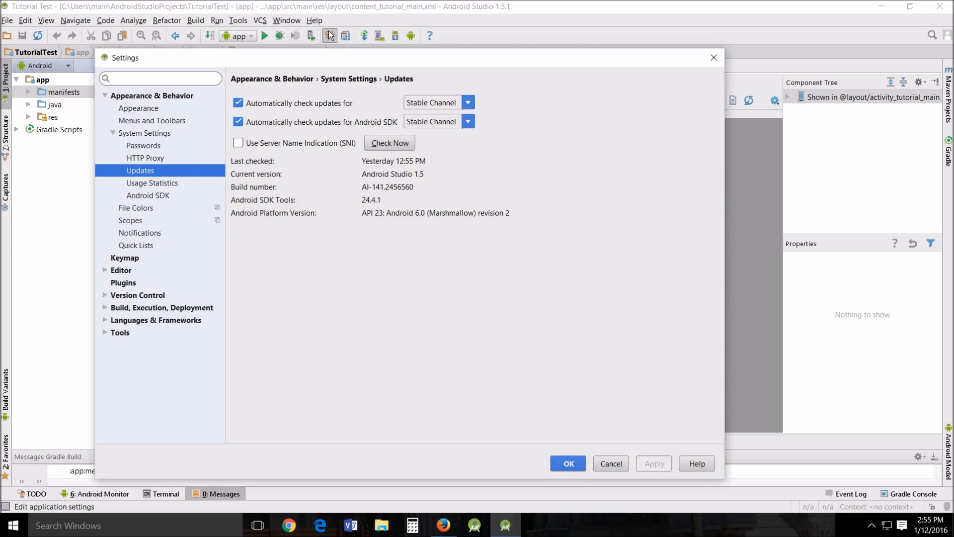
click(610, 464)
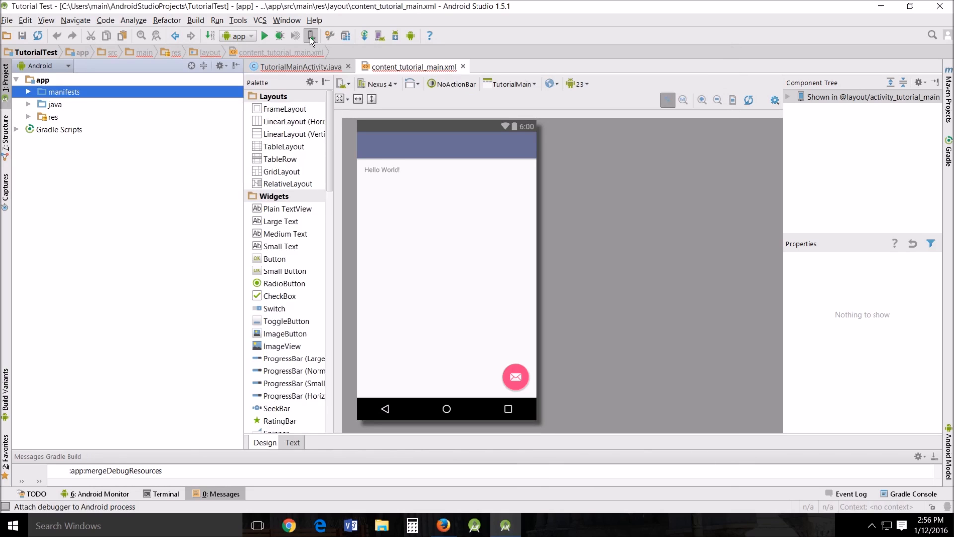
mouse_move(310, 36)
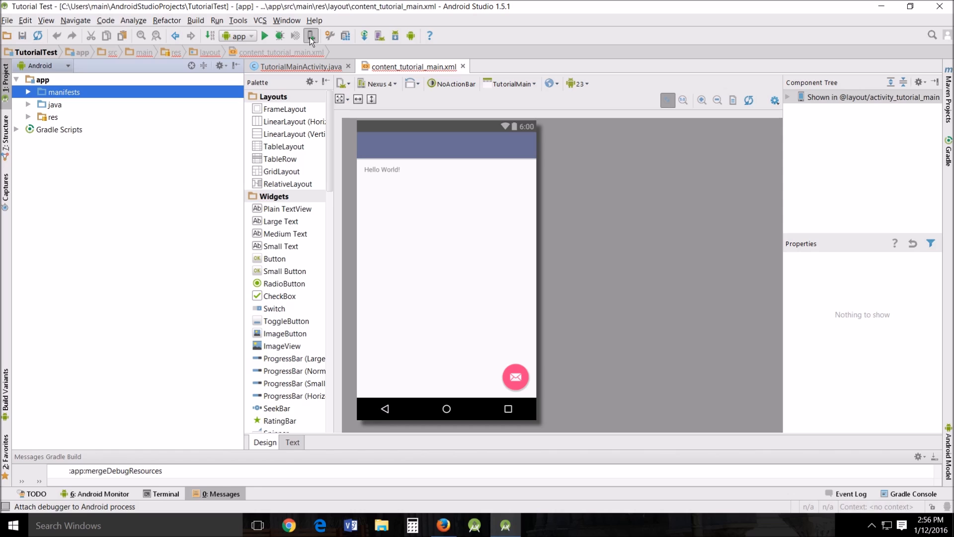
mouse_move(308, 46)
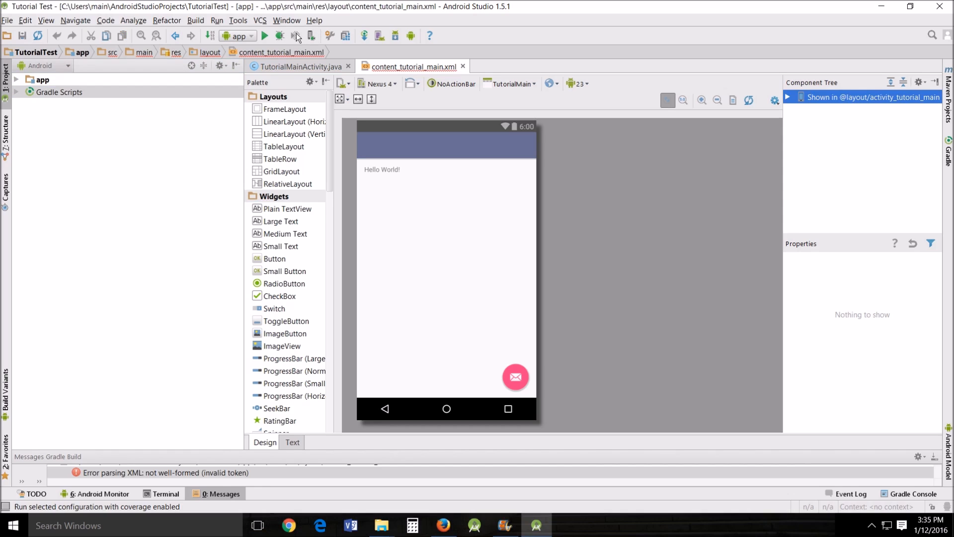
mouse_move(296, 36)
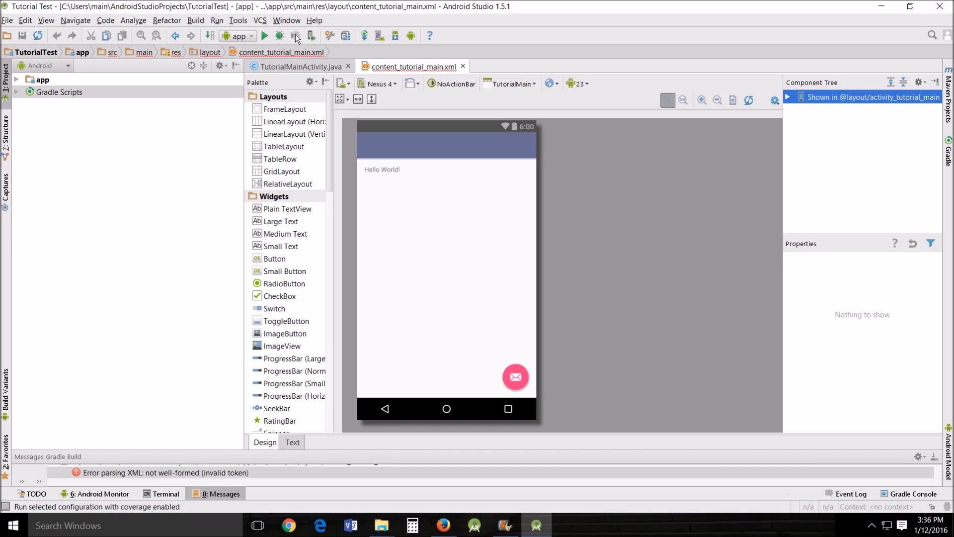
mouse_move(296, 35)
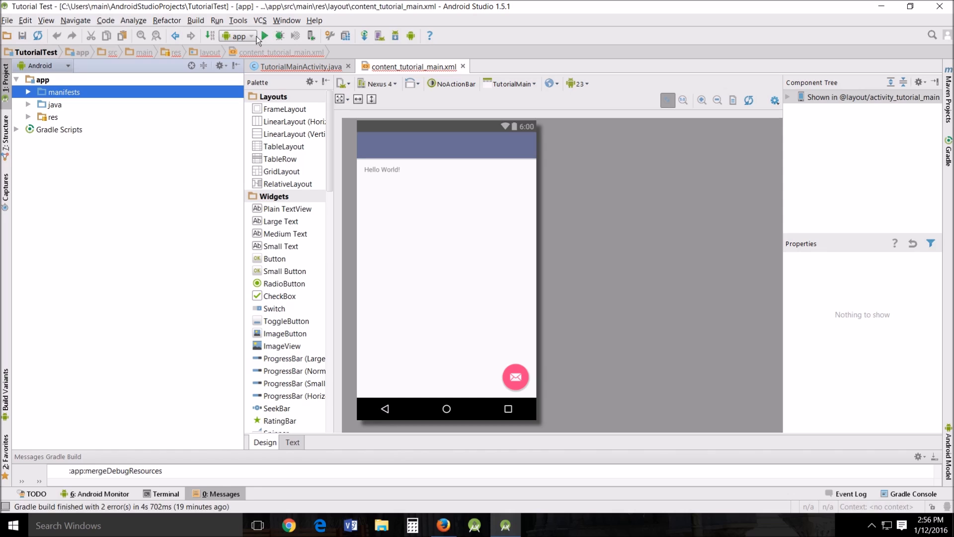
click(249, 36)
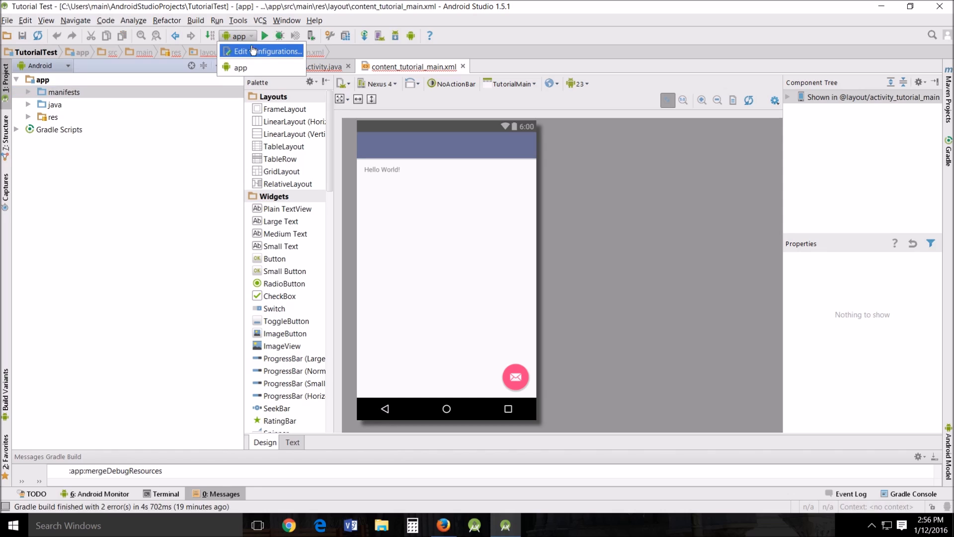
mouse_move(251, 54)
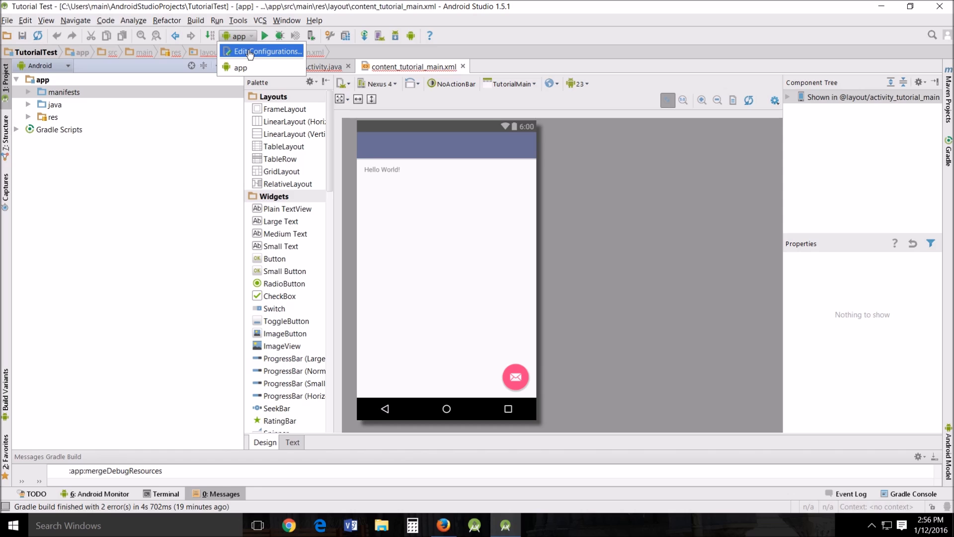
mouse_move(250, 53)
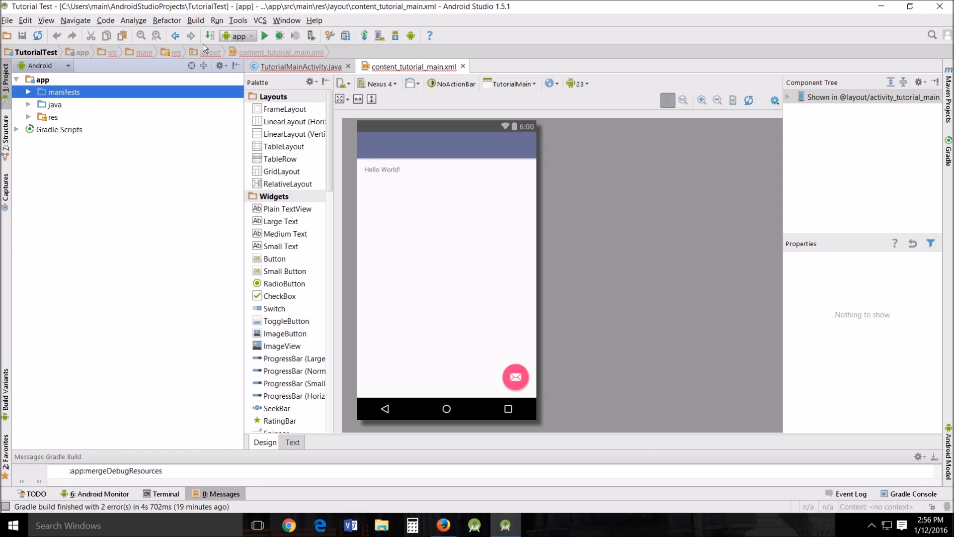
mouse_move(207, 35)
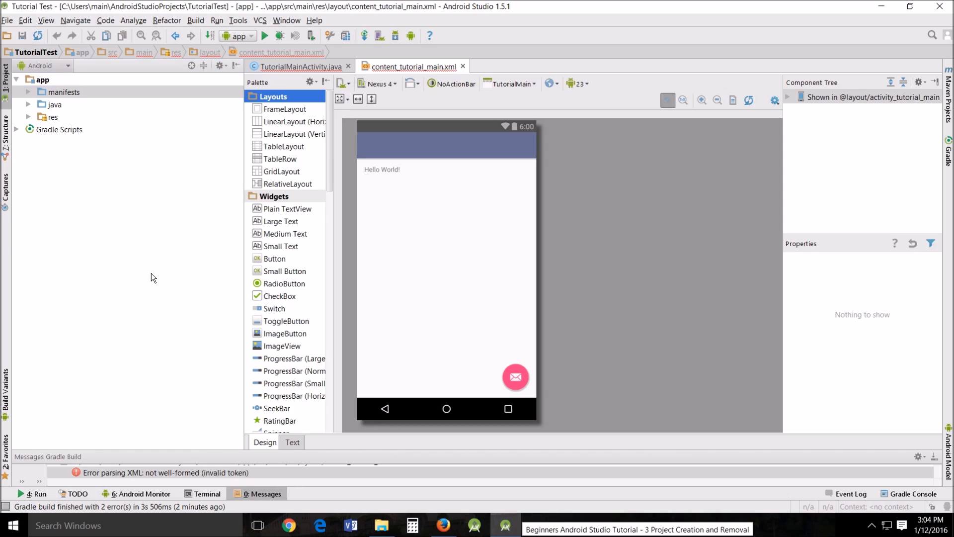
mouse_move(320, 225)
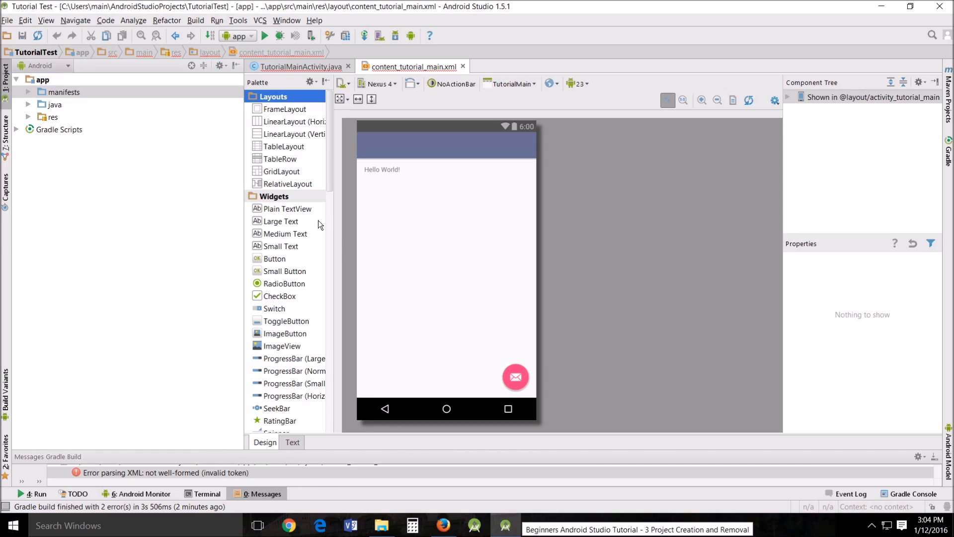
mouse_move(261, 451)
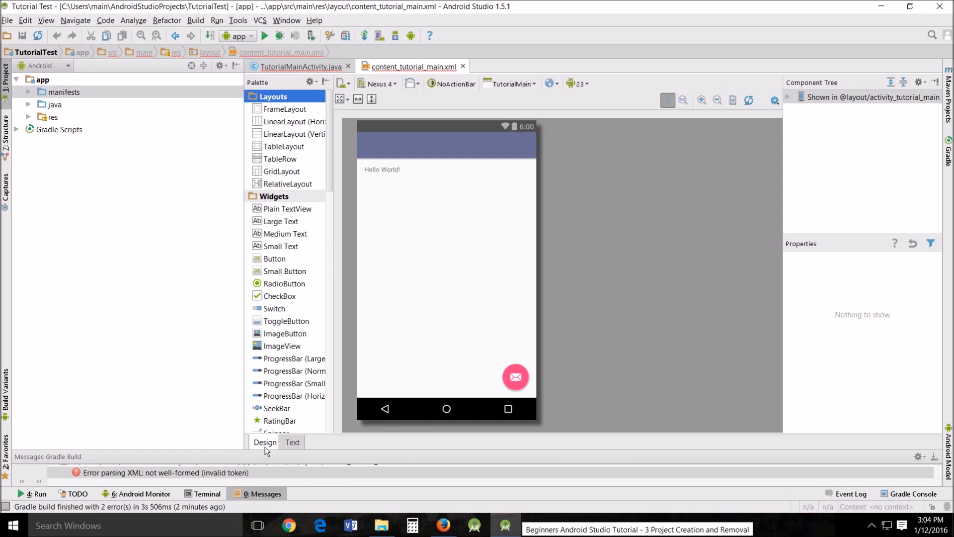
Switch content_tutorial_main.xml to XML text view and turn on line numbers in the gutter
click(292, 441)
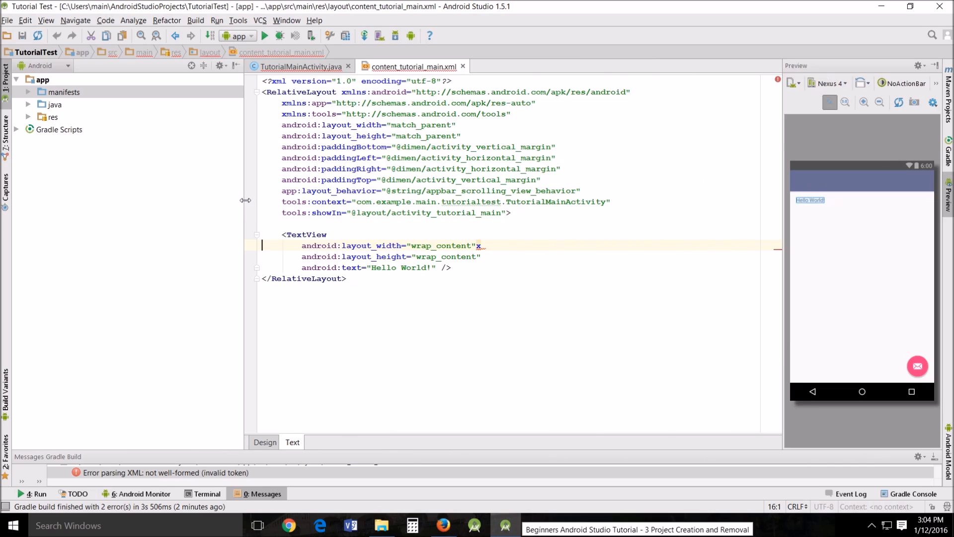
right_click(251, 202)
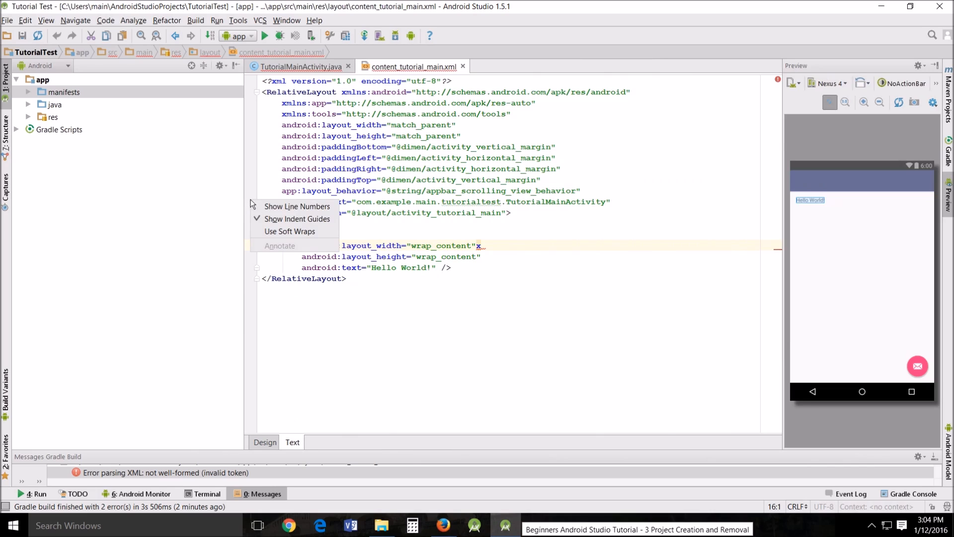
click(297, 206)
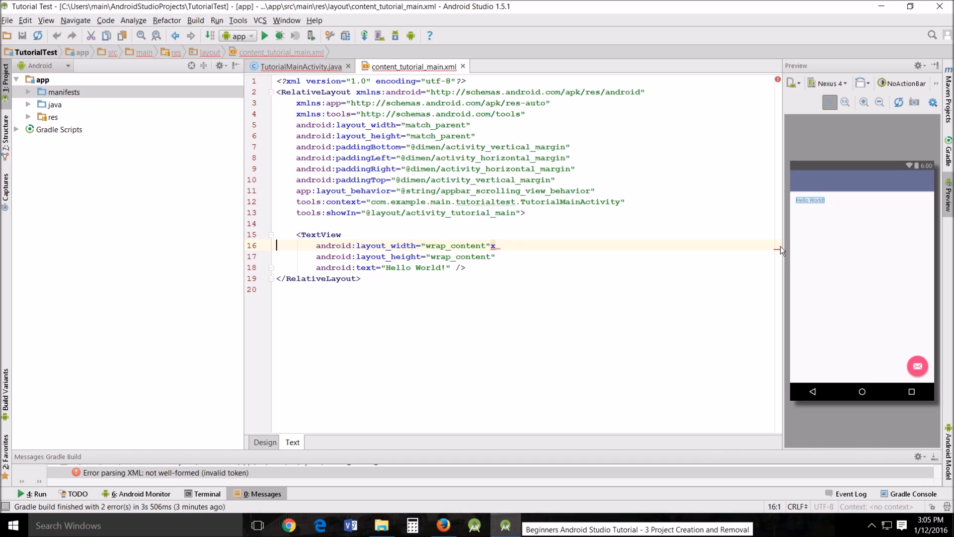
mouse_move(777, 251)
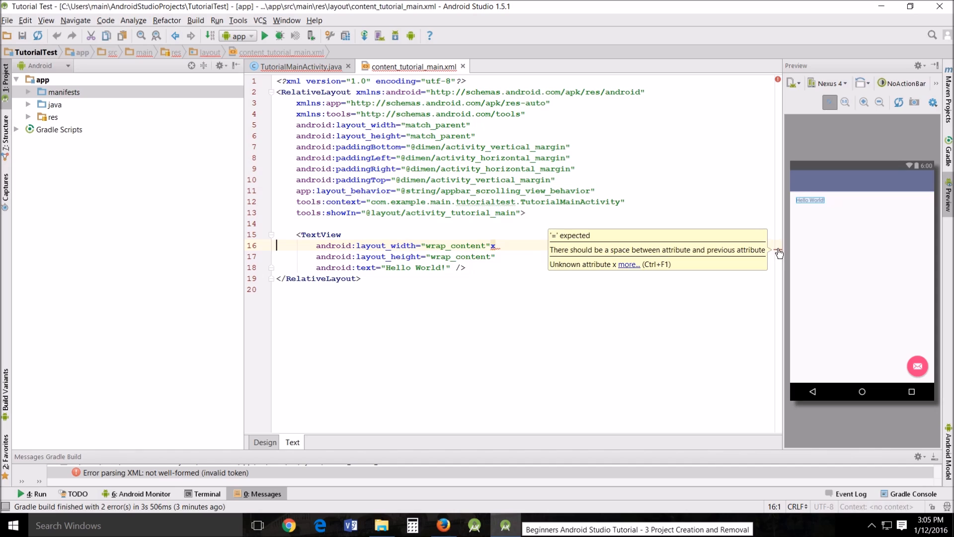
mouse_move(765, 249)
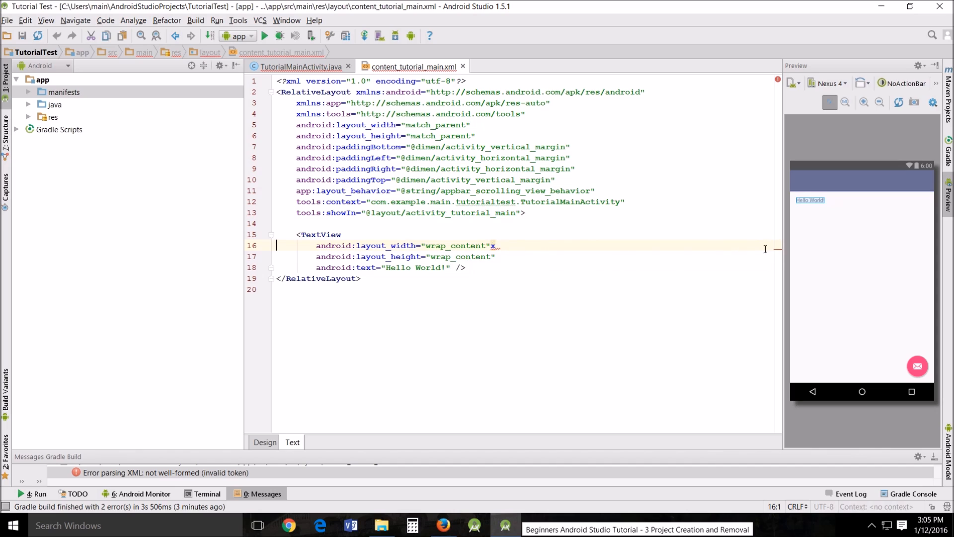
mouse_move(779, 255)
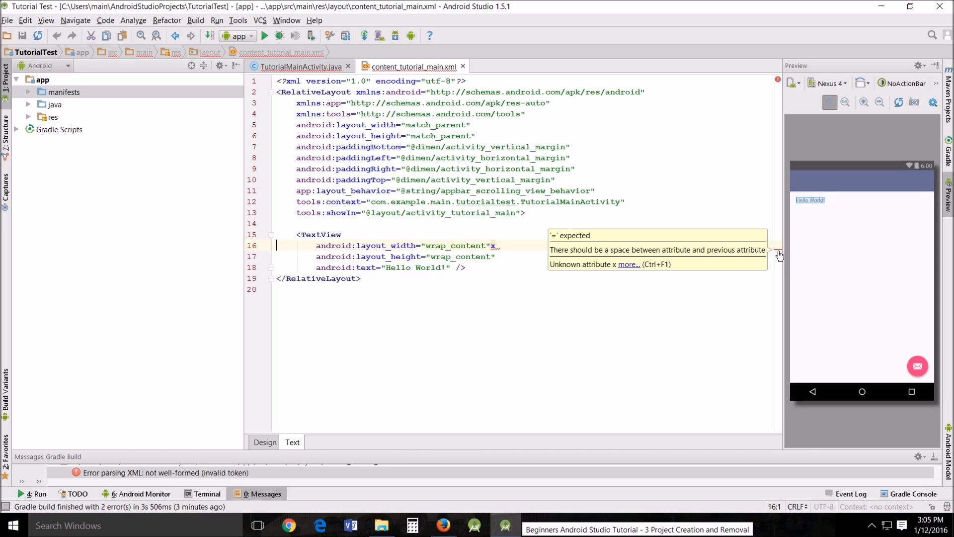
Return content_tutorial_main.xml to the Design view with the attribute error still flagged
click(264, 441)
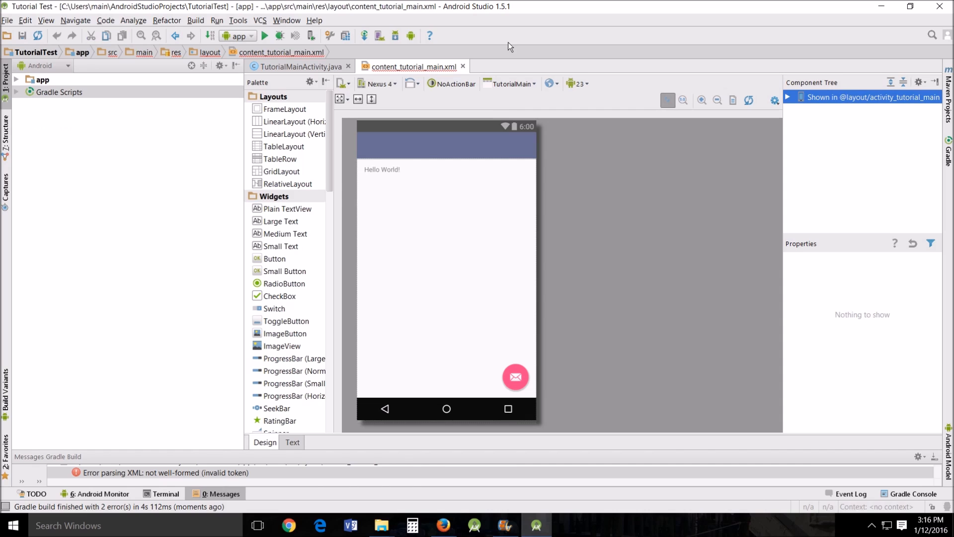